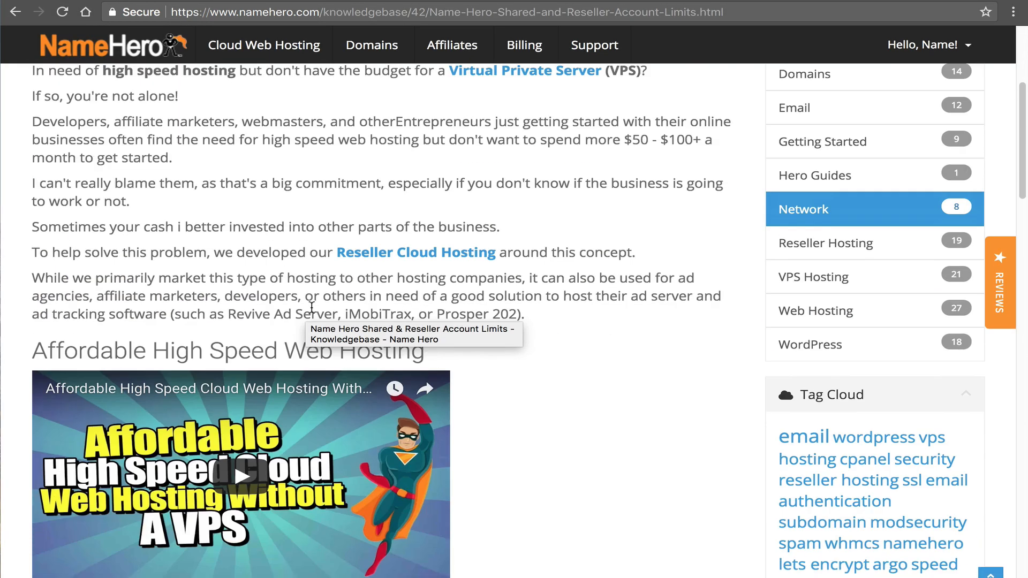
Scroll to the 'Limits Per cPanel Account' list in the NameHero knowledgebase article
scroll(down, 3)
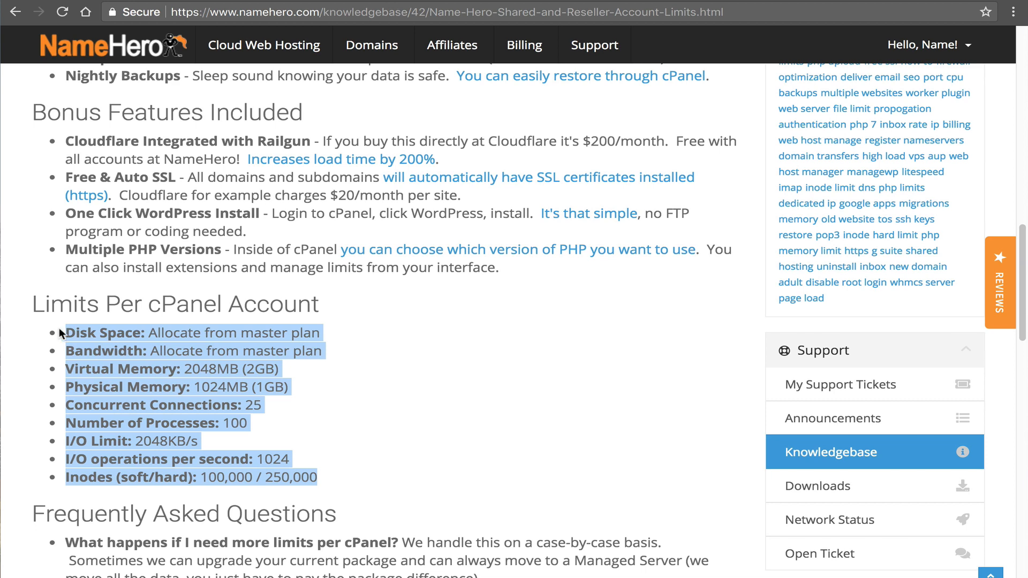
mouse_move(117, 353)
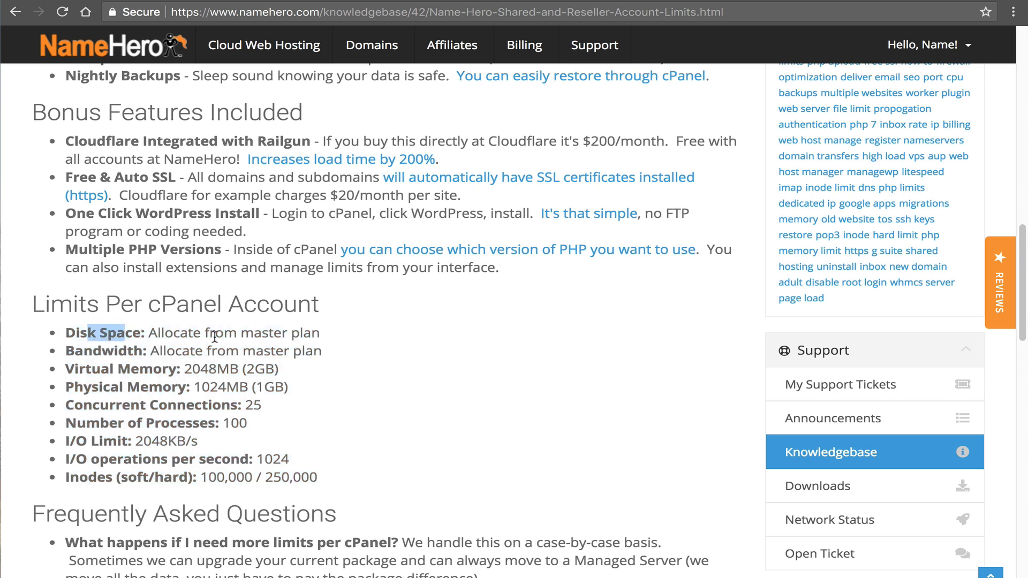
mouse_move(351, 308)
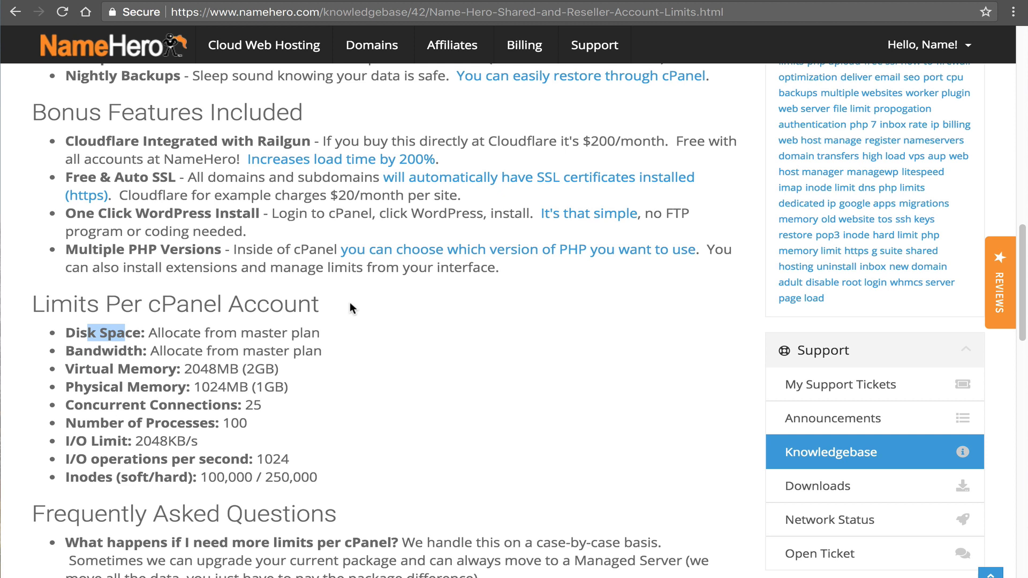
mouse_move(190, 370)
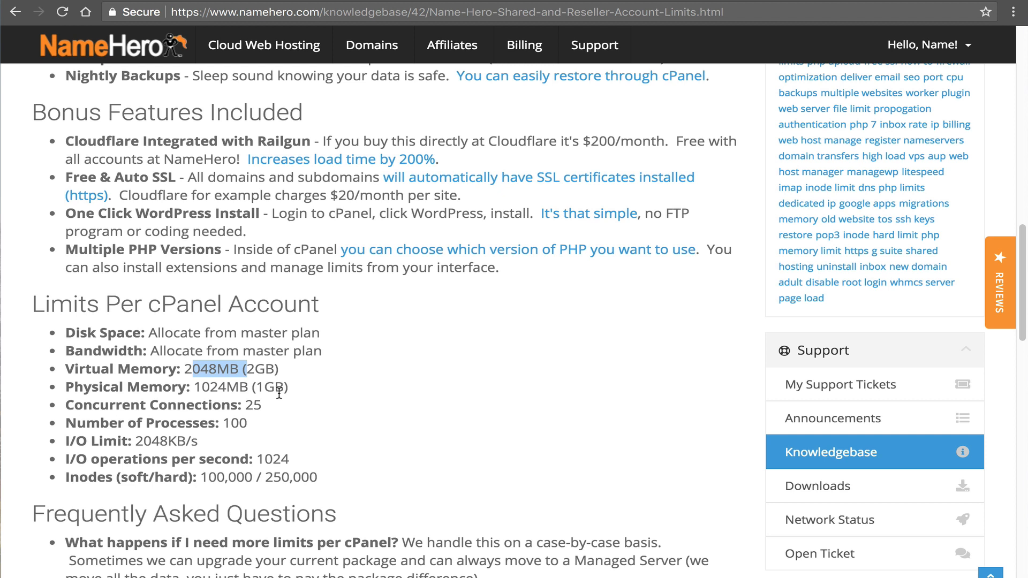
mouse_move(154, 462)
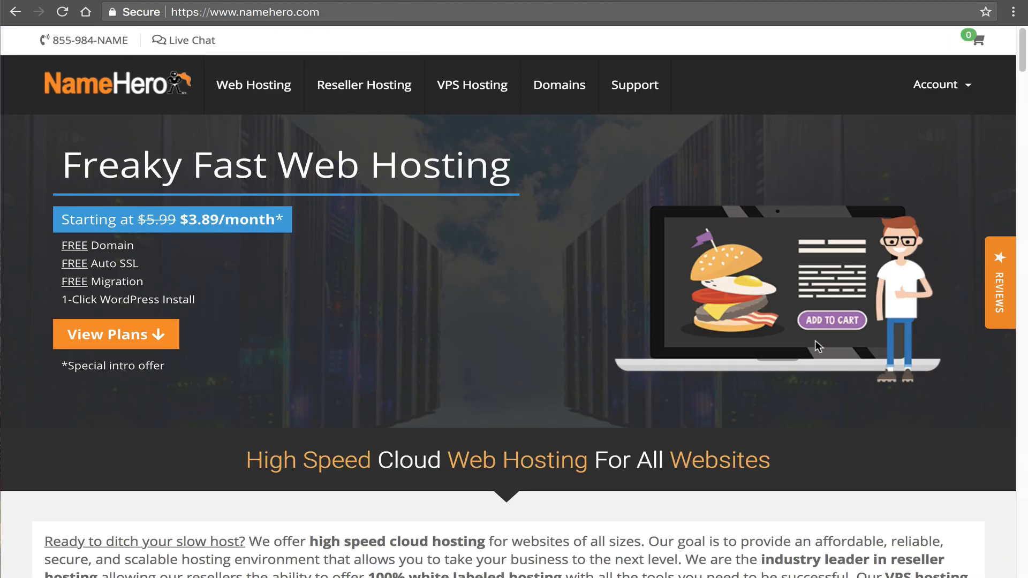
Log in to the NameHero Client Area from the Account menu
click(936, 84)
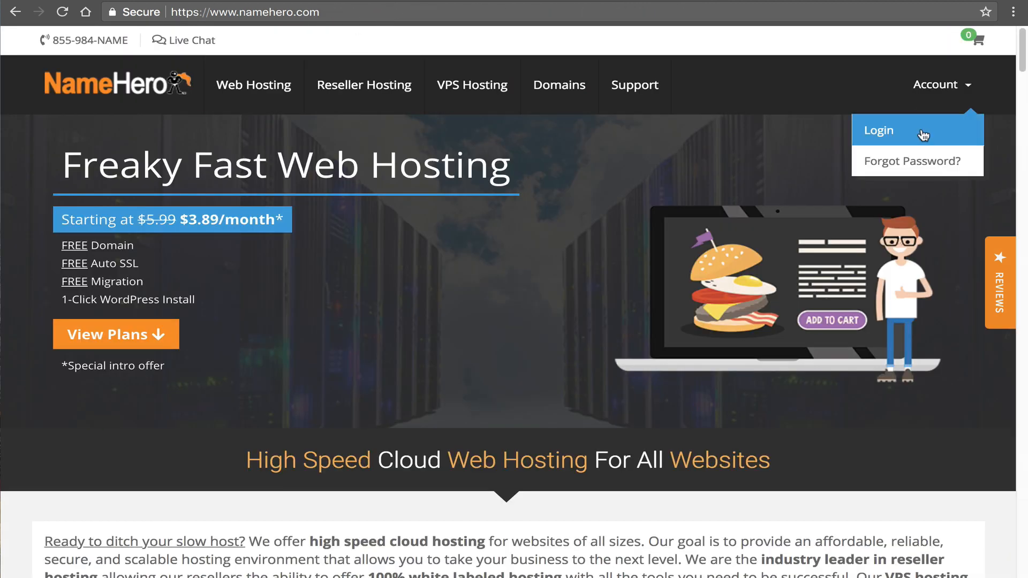
click(889, 130)
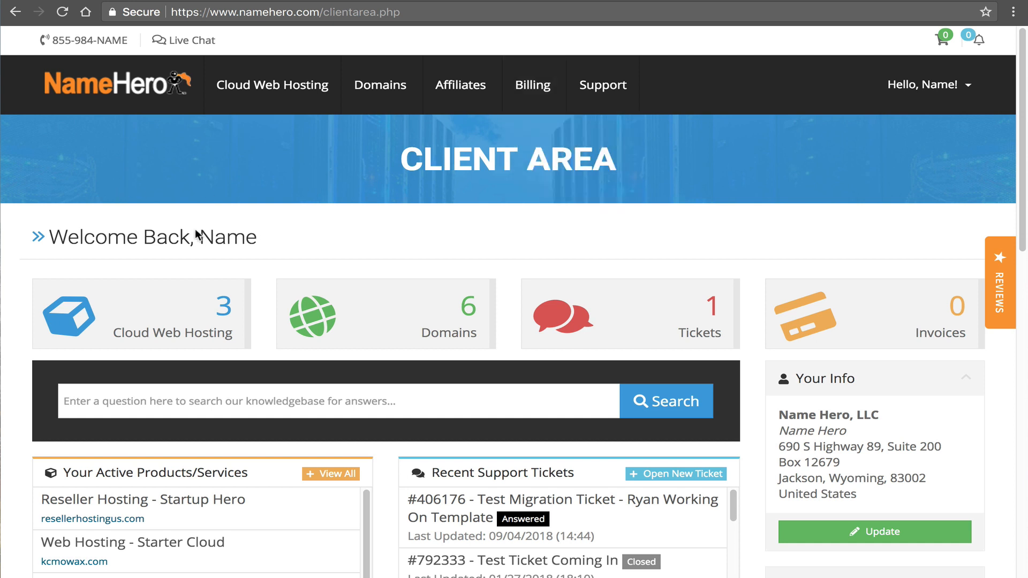
mouse_move(277, 246)
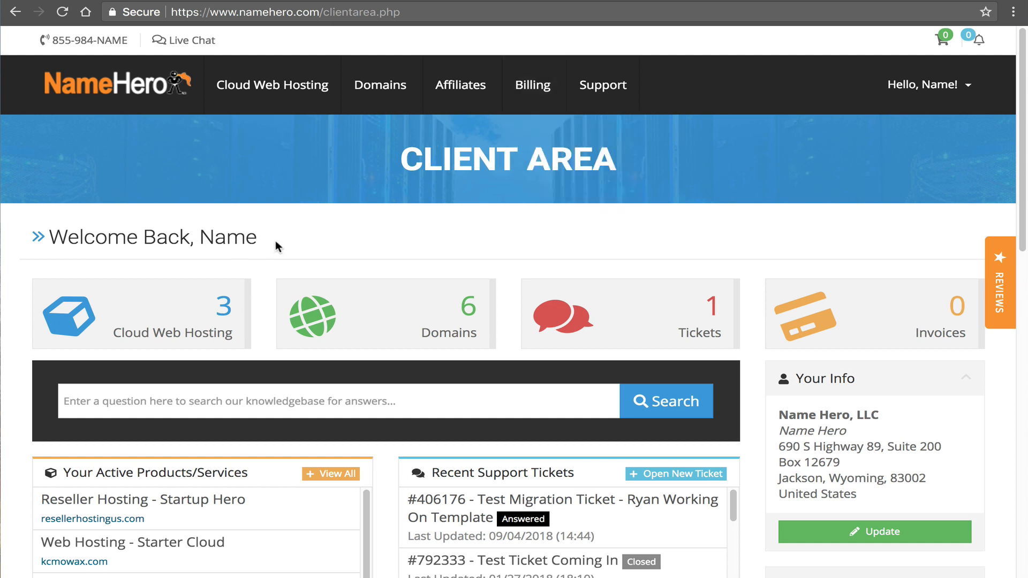
mouse_move(264, 244)
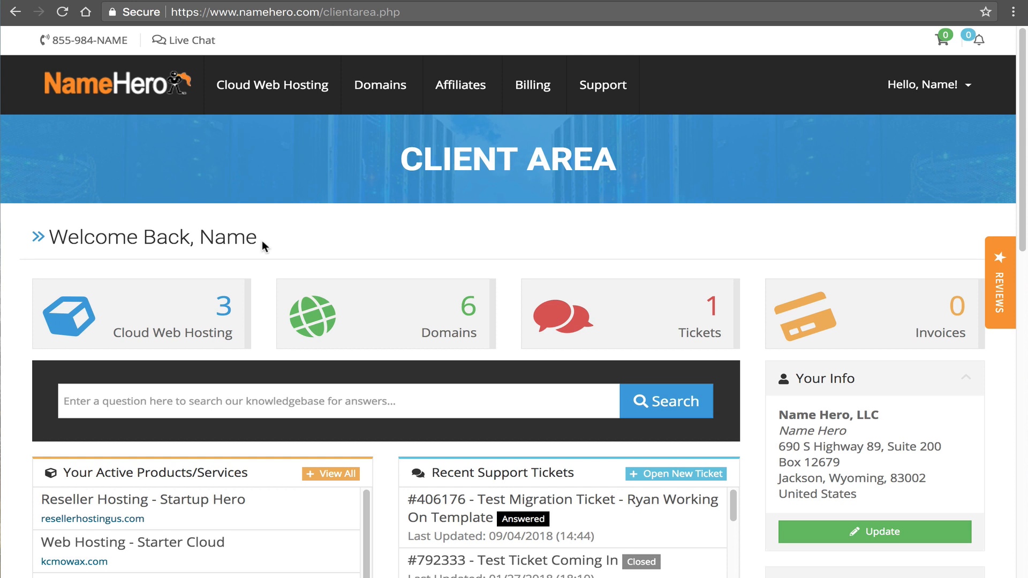
mouse_move(331, 238)
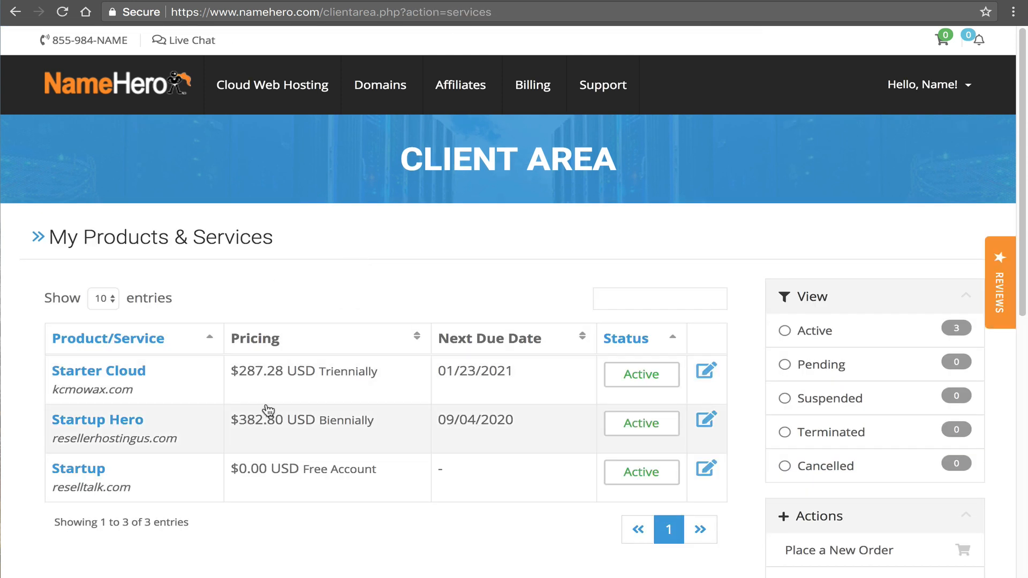
mouse_move(232, 442)
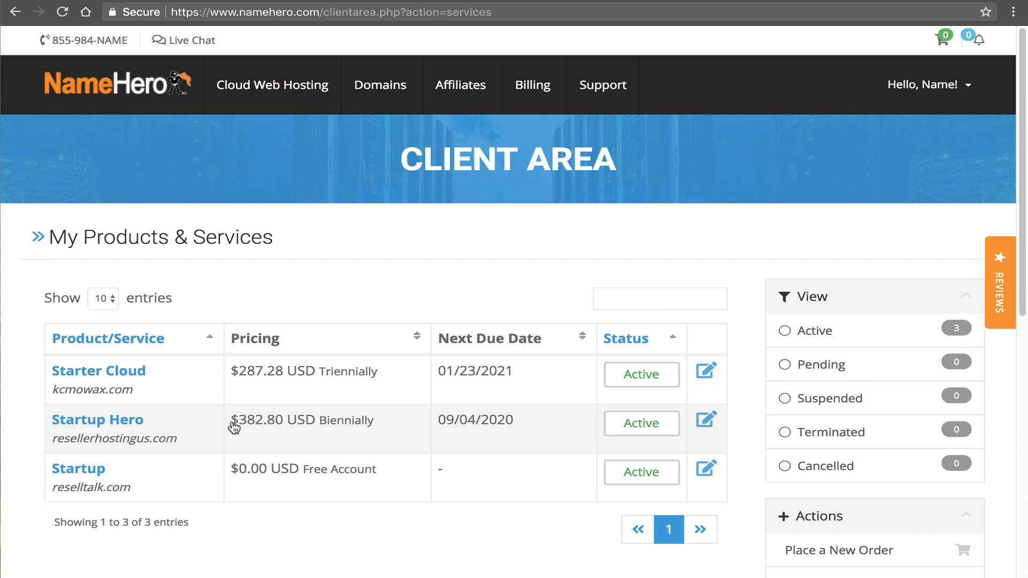
mouse_move(126, 426)
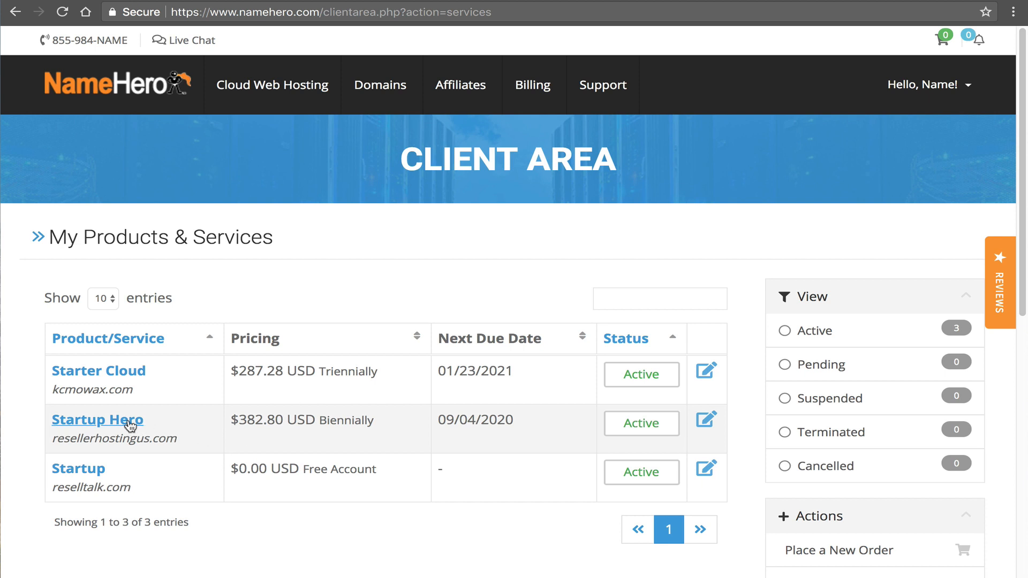
Open the Startup Hero plan details for resellerhostingus.com
click(98, 420)
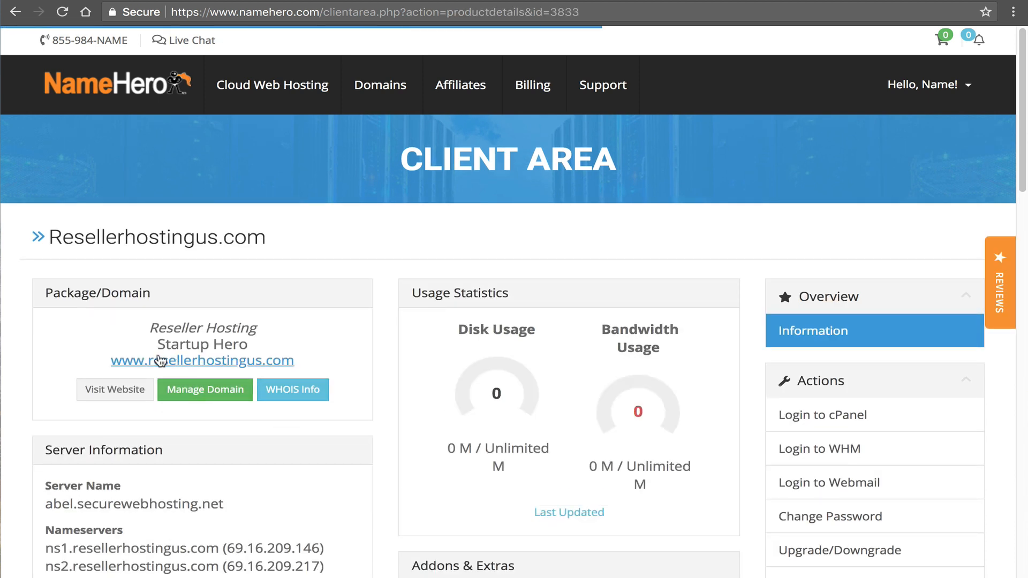
mouse_move(274, 366)
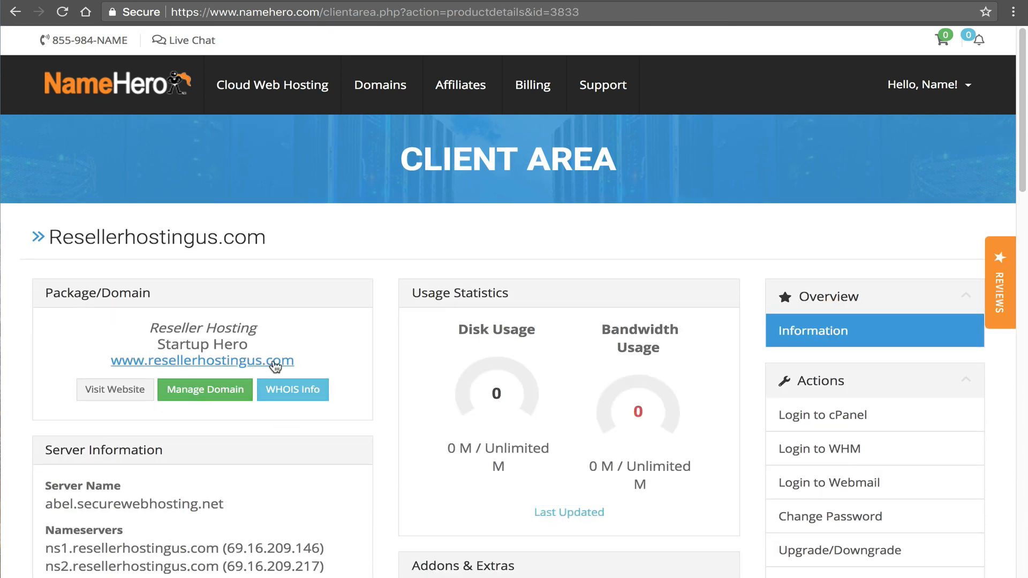
mouse_move(207, 350)
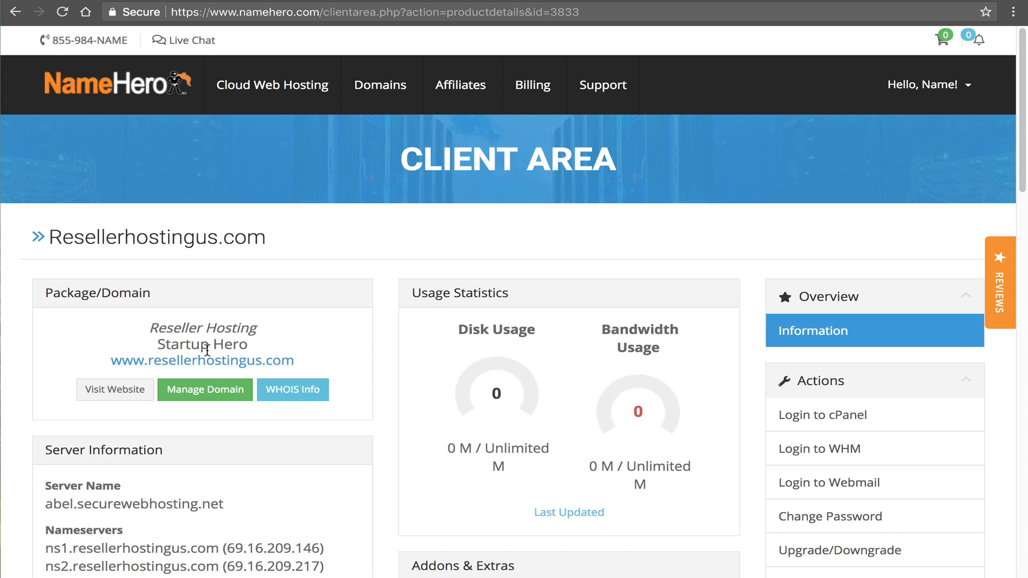
mouse_move(186, 376)
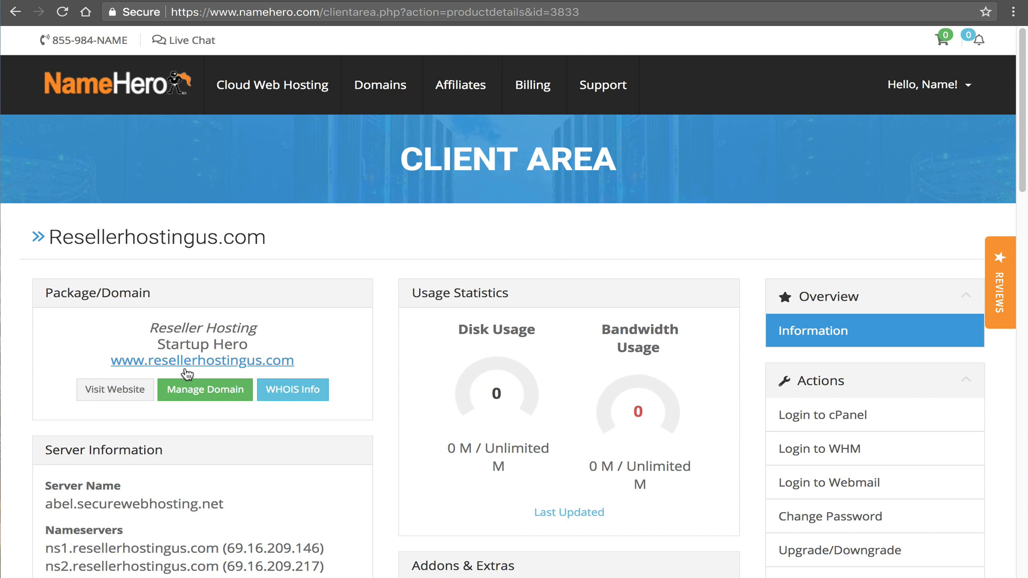
mouse_move(793, 477)
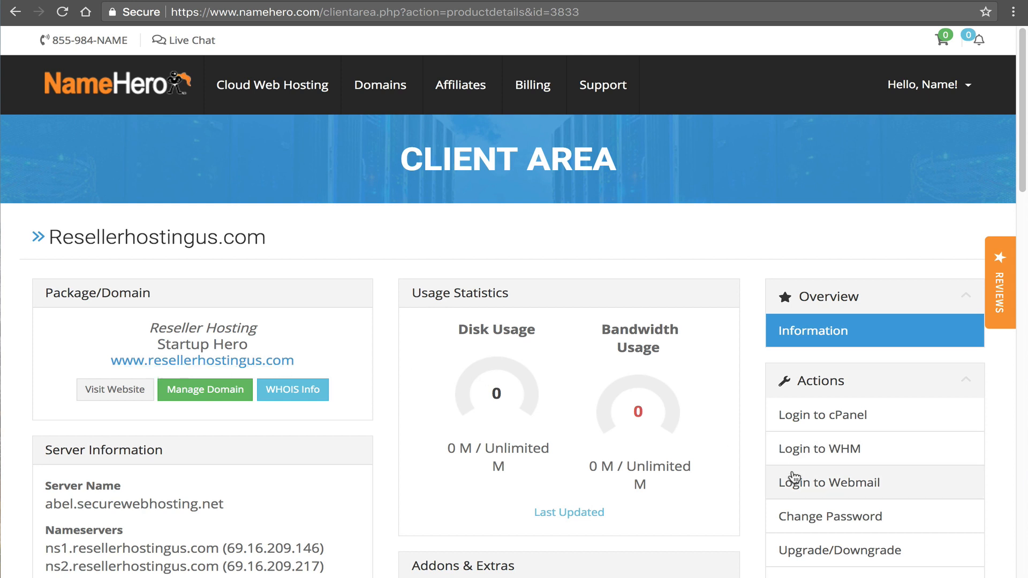
mouse_move(825, 452)
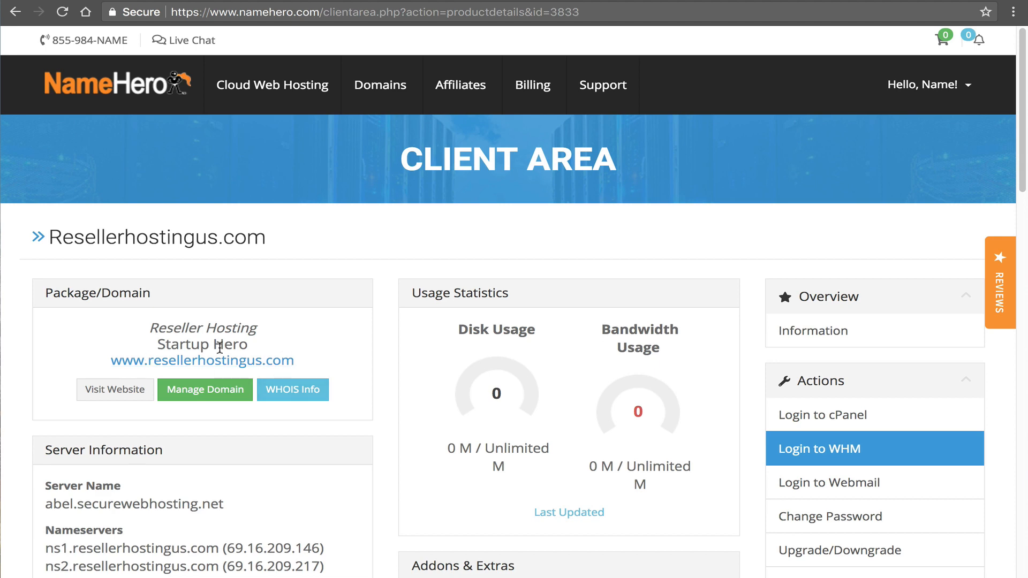
Log into WHM and open Create a New Account by searching 'create'
click(821, 449)
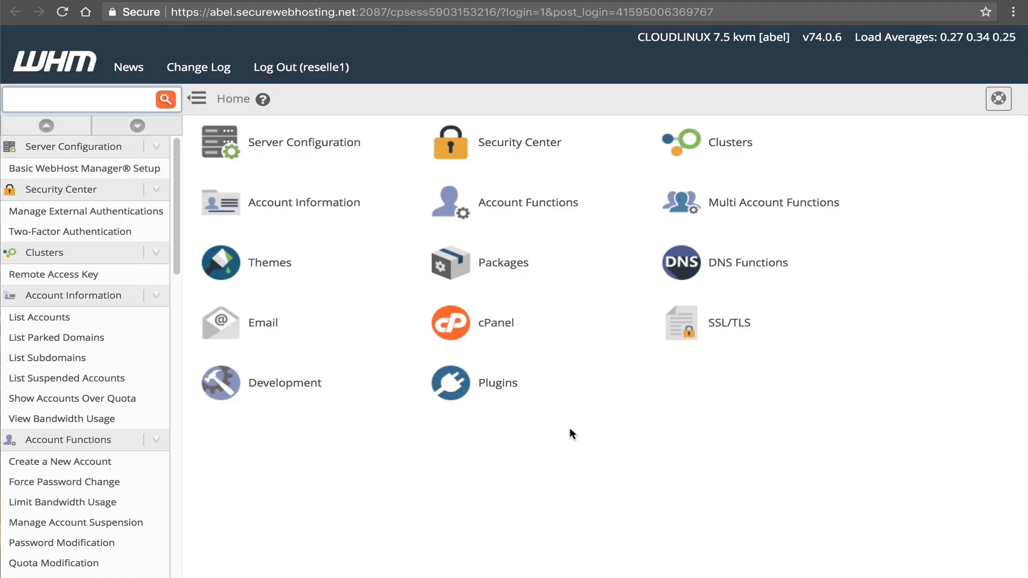
mouse_move(188, 135)
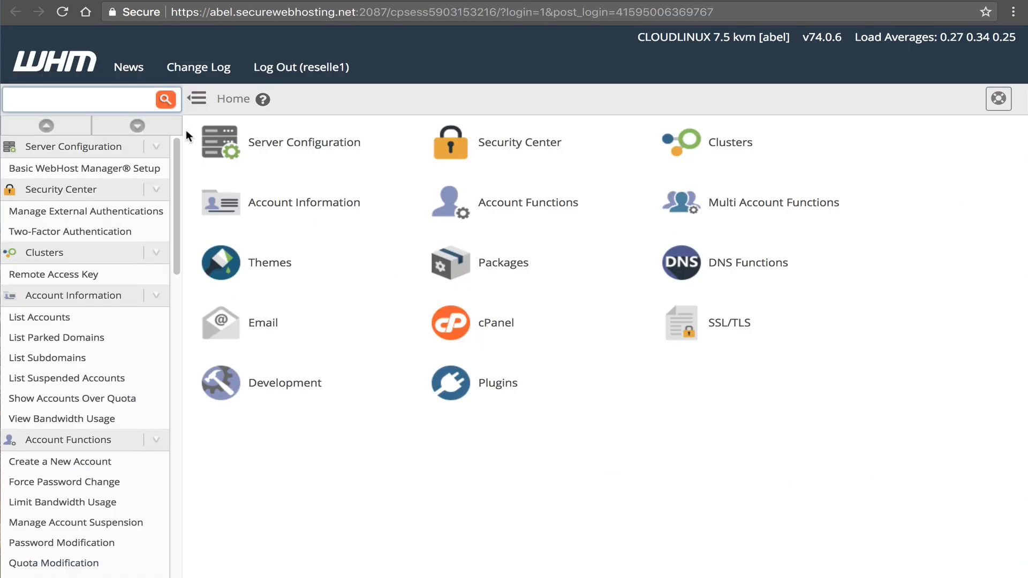
text(create)
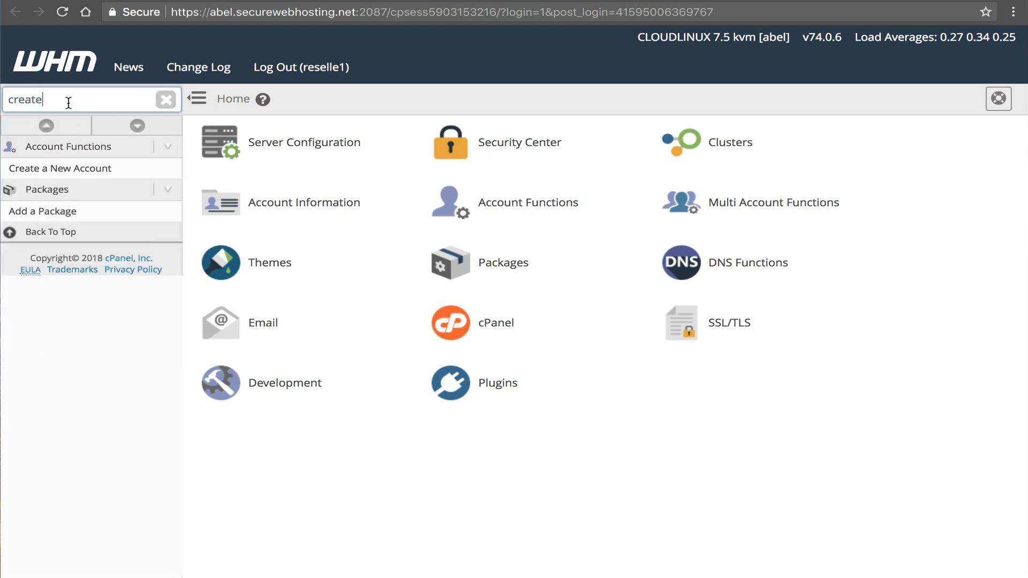
click(62, 168)
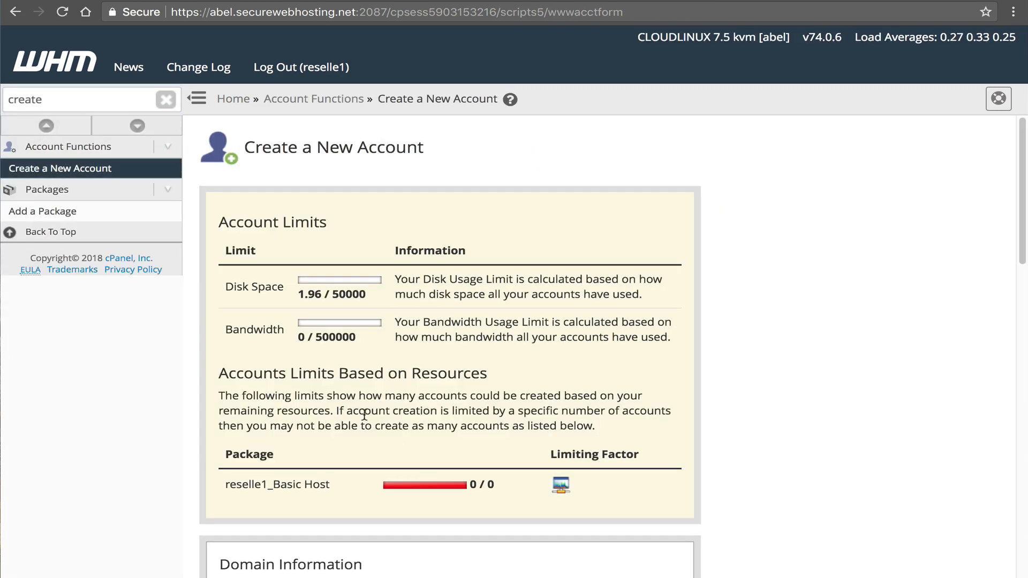
scroll(down, 3)
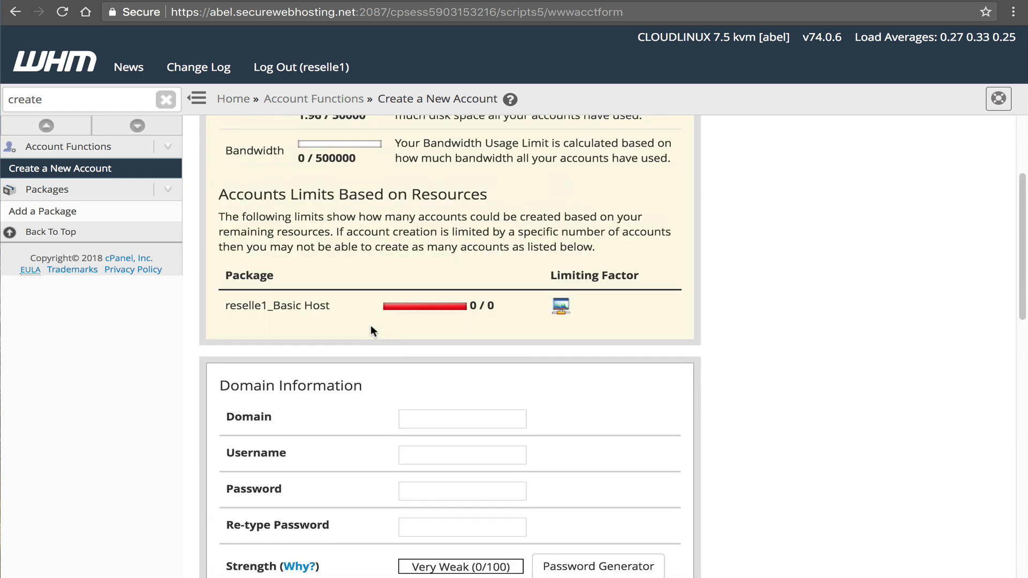
scroll(up, 3)
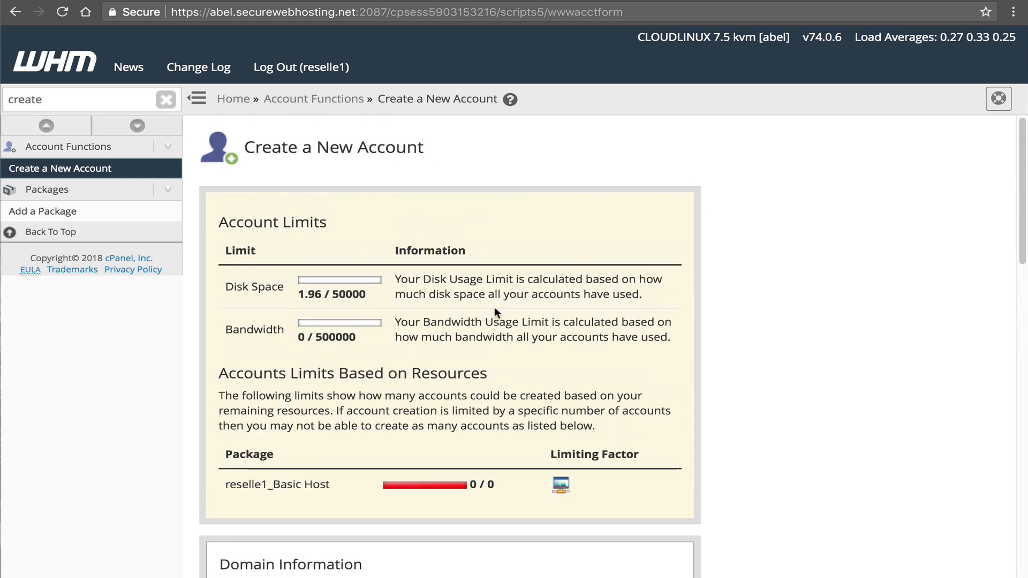
mouse_move(499, 288)
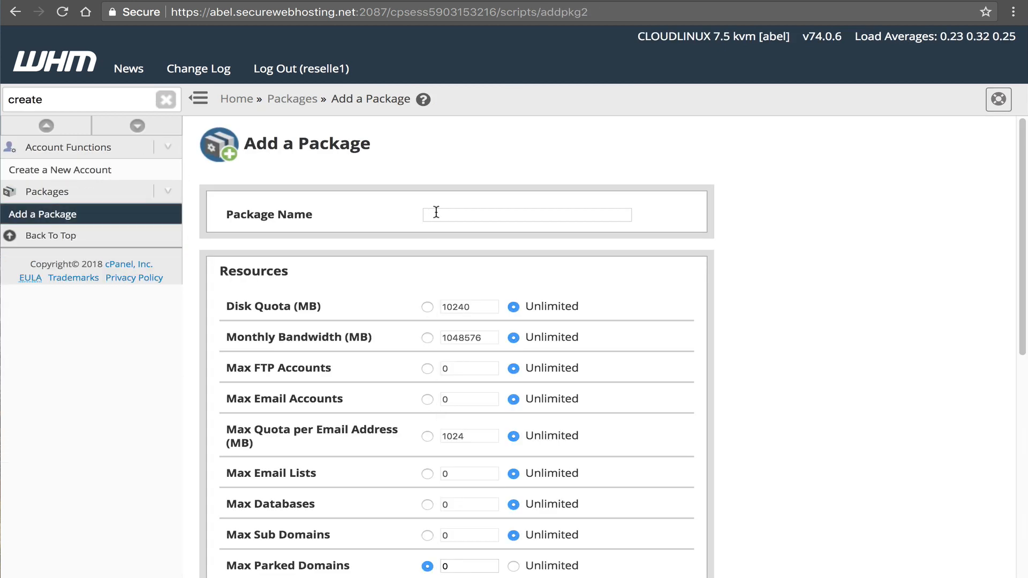
Add package 'Sub Domain' with disk quota and monthly bandwidth both set to 999999999
text(Sub Do)
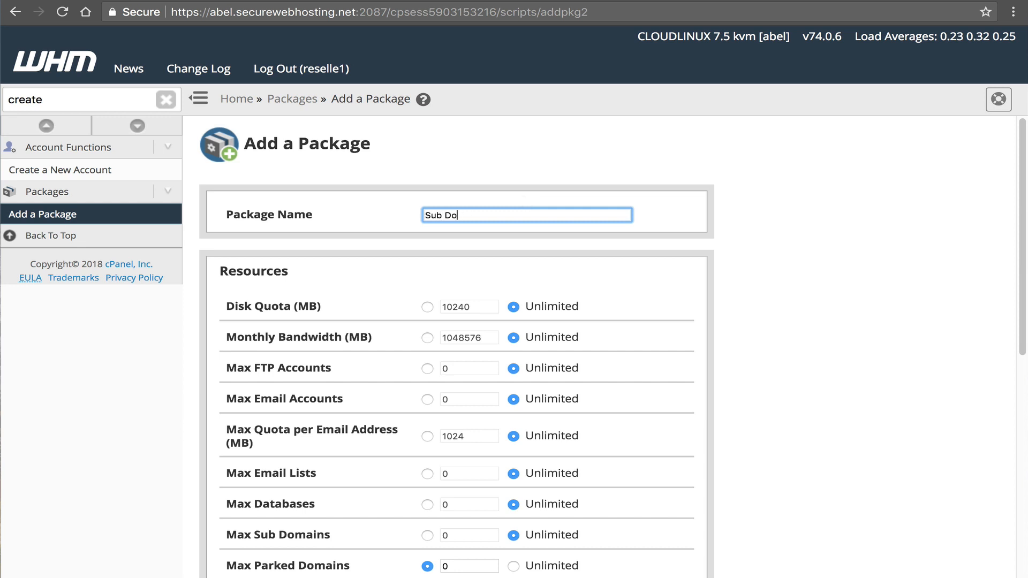
text(main)
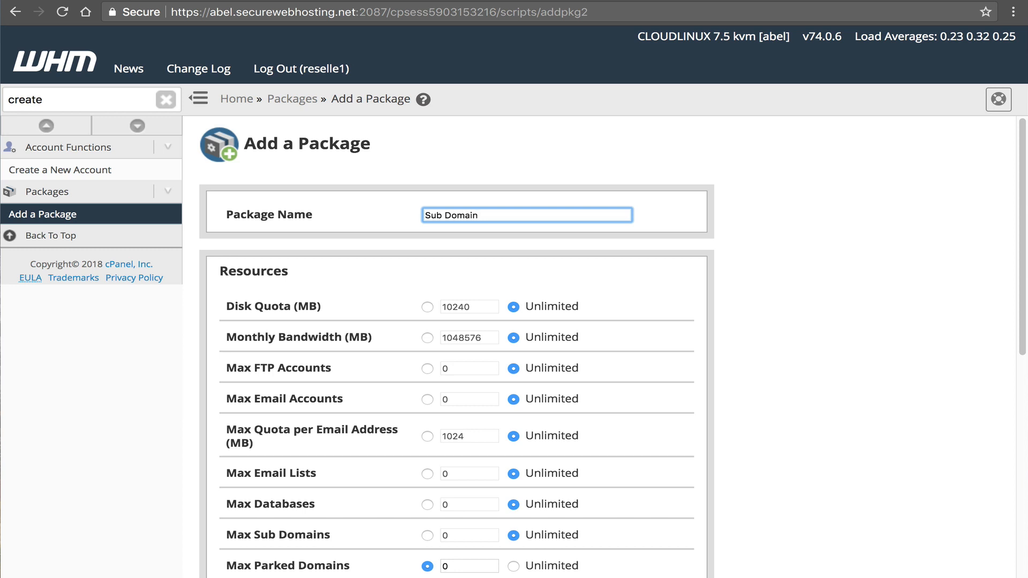
click(427, 338)
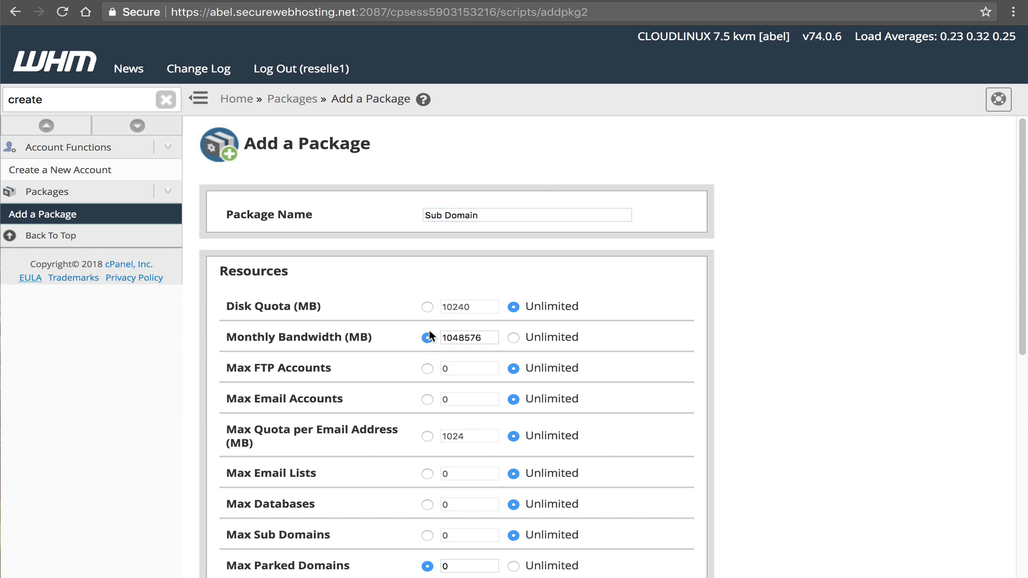
click(427, 307)
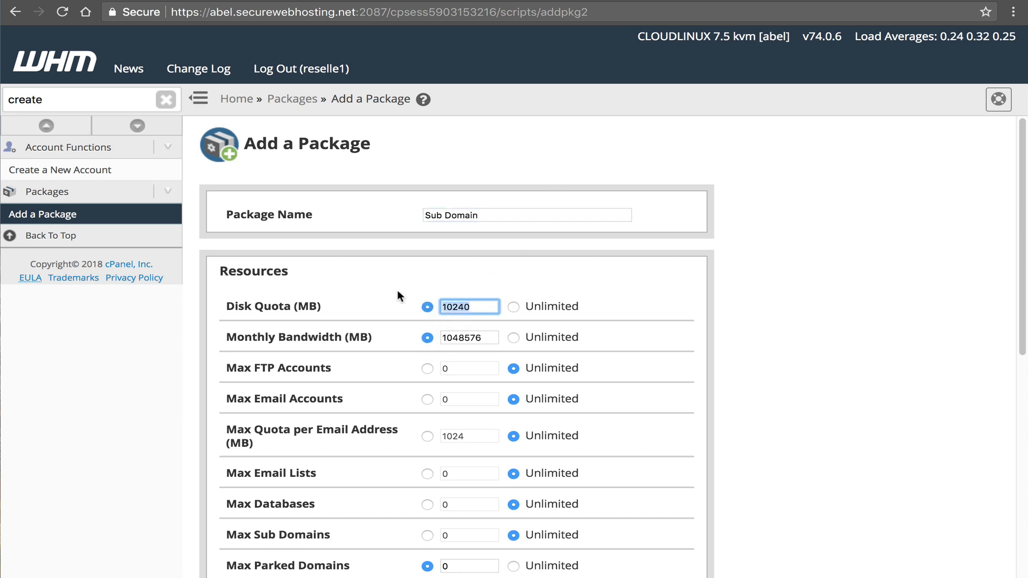
text(9)
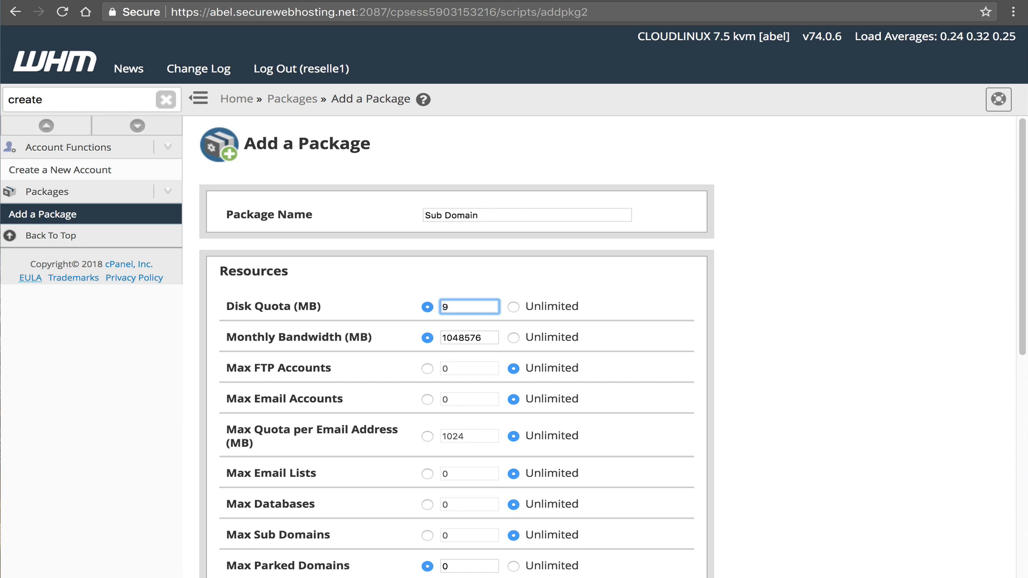
text(99999999)
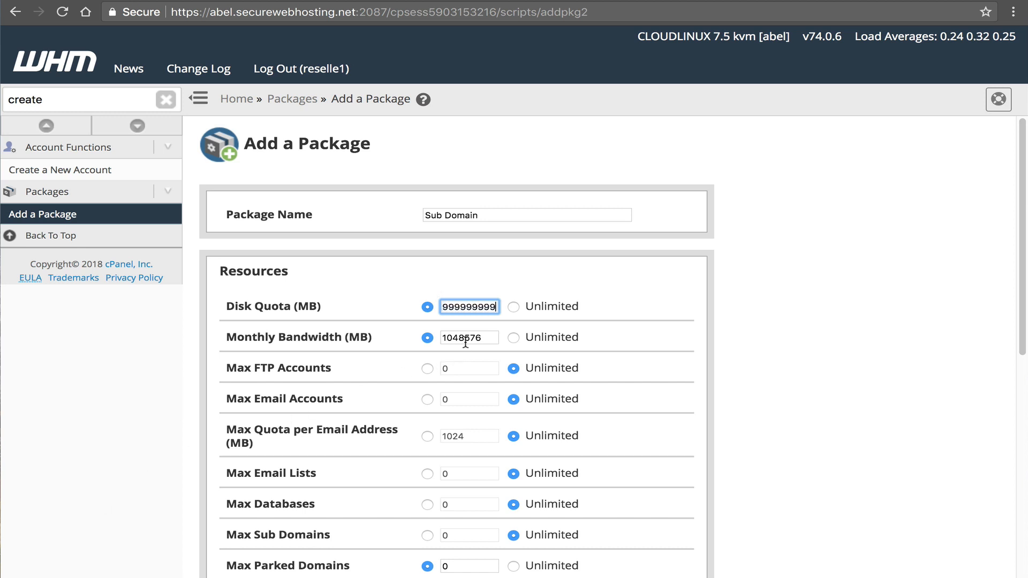
text(9999)
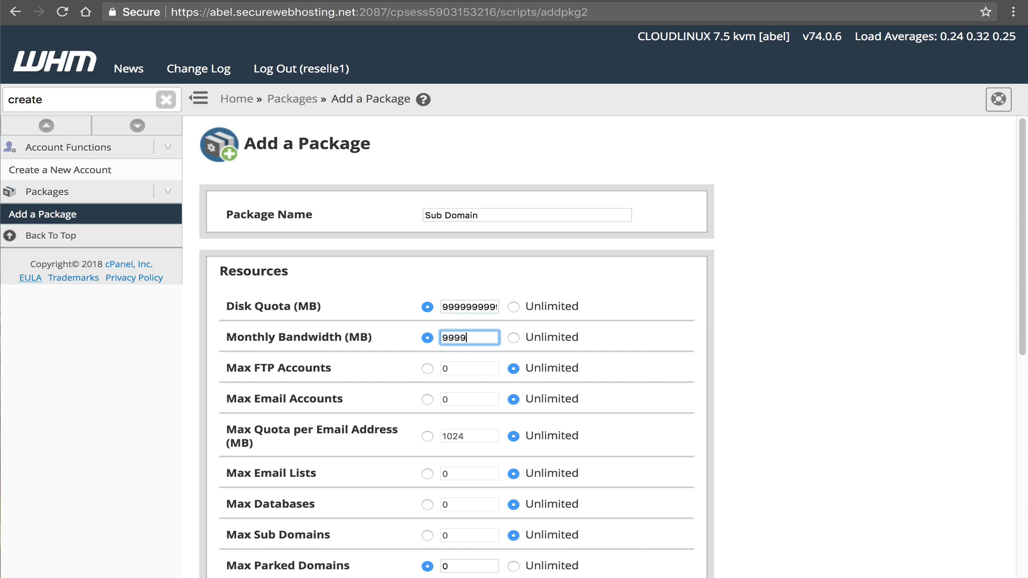
text(999999999)
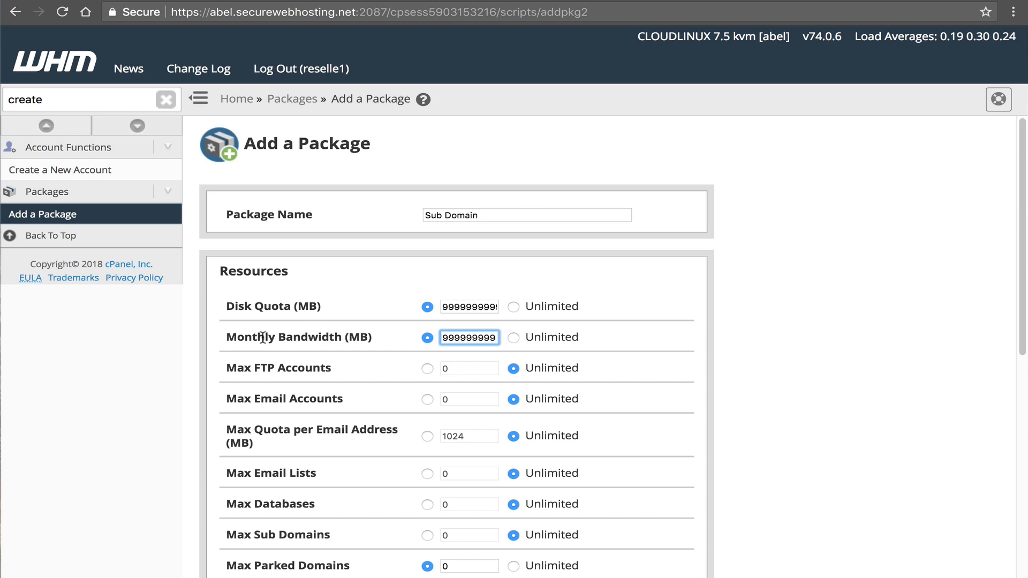
scroll(down, 3)
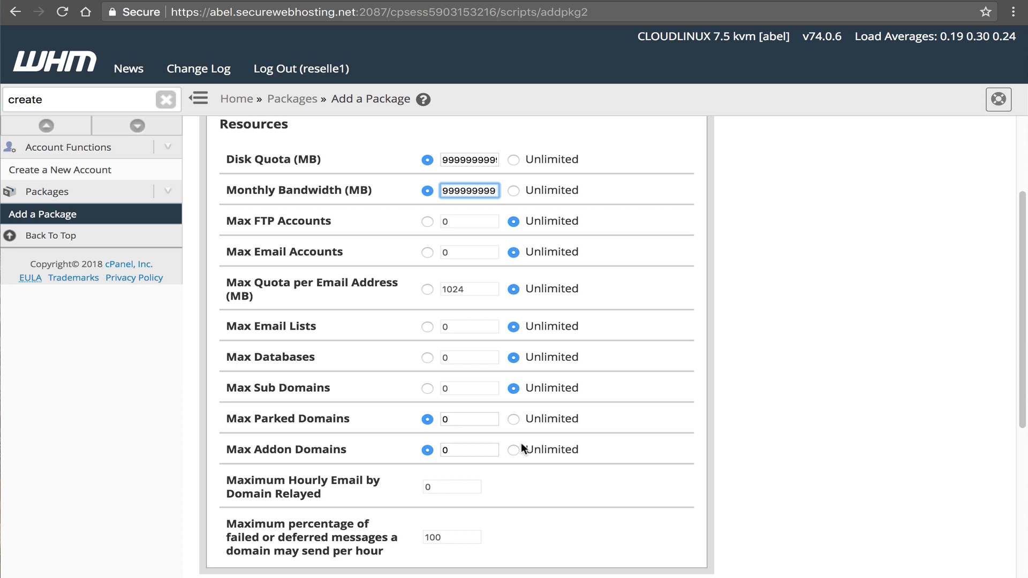
mouse_move(432, 500)
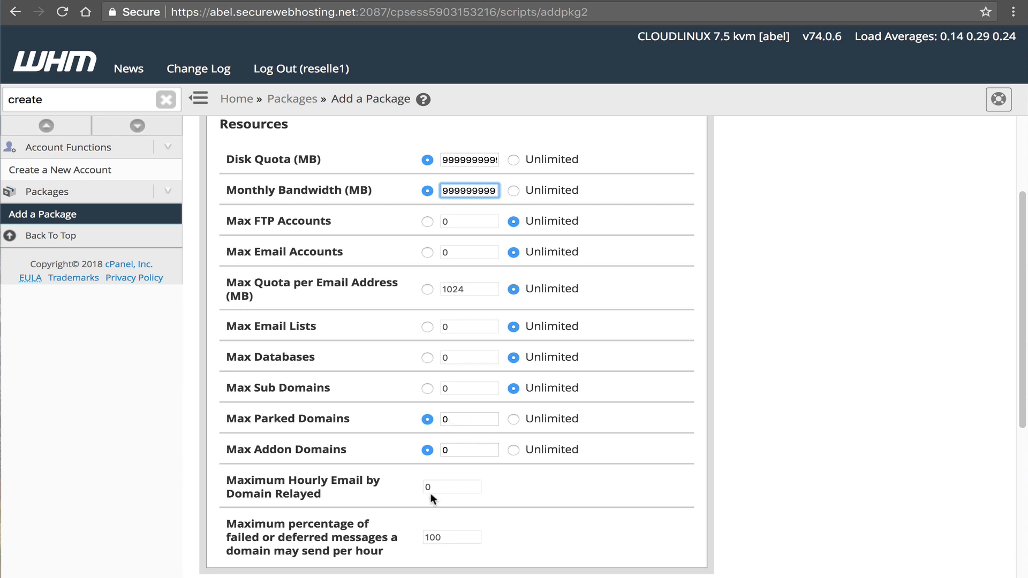
scroll(down, 3)
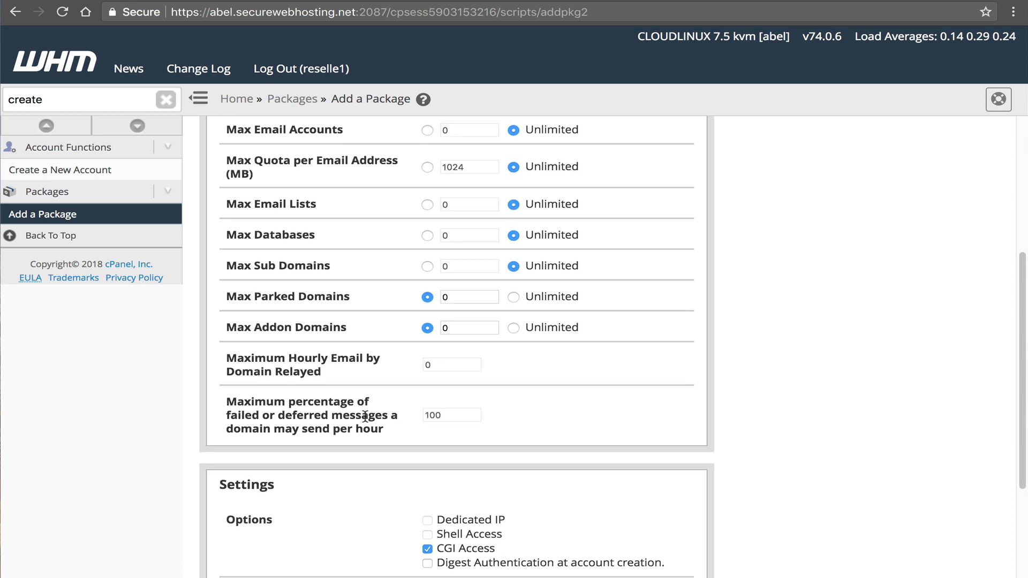
scroll(down, 3)
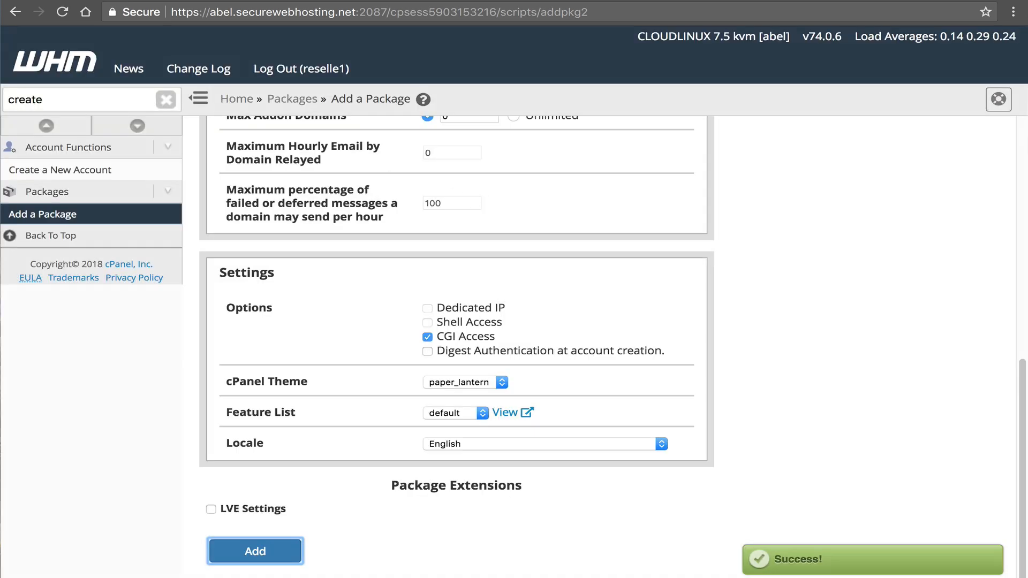
mouse_move(95, 183)
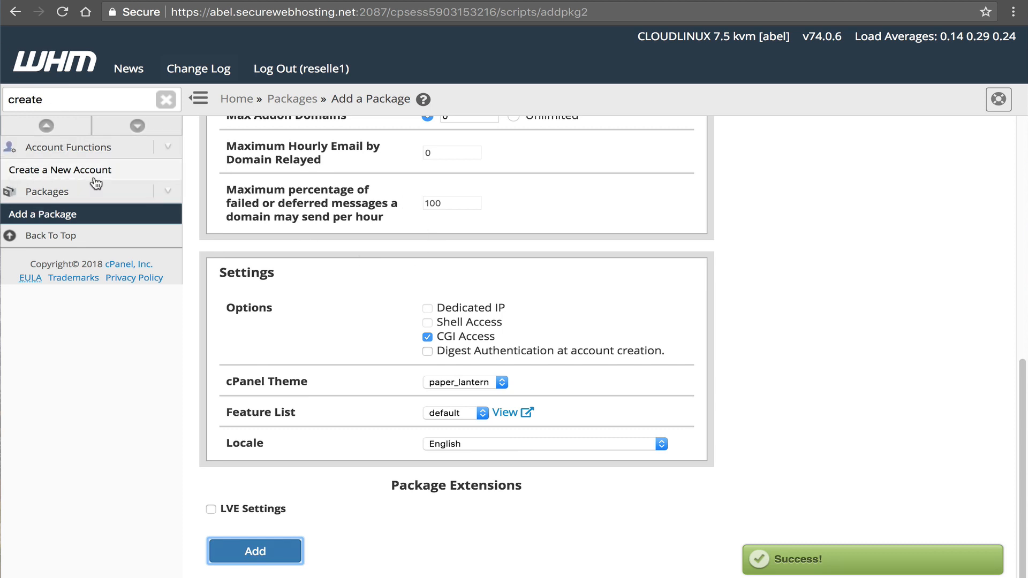
Enter domain billing.resellerhostingus.com, username billingr, and a generated strong password
click(60, 170)
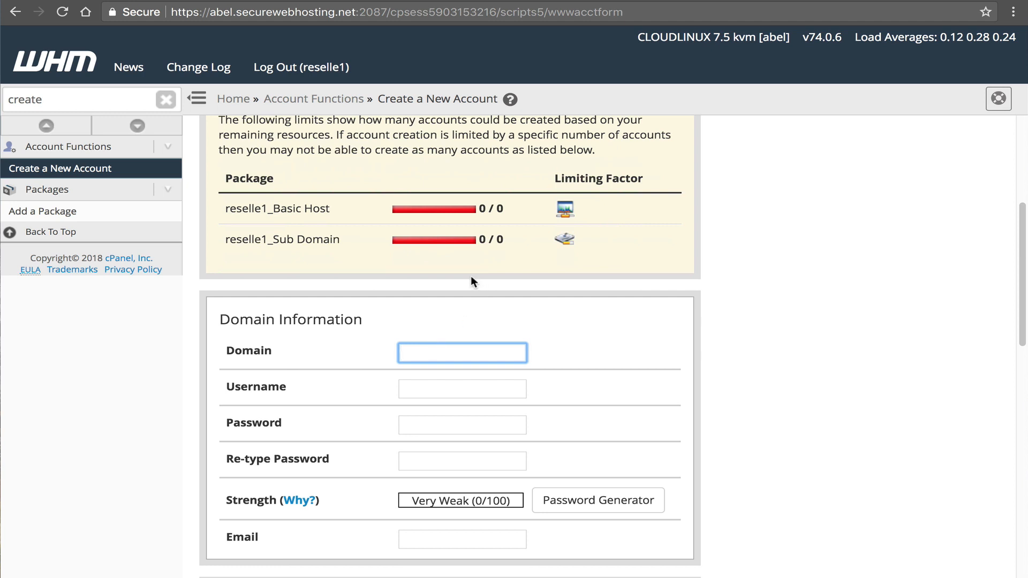
text(bil)
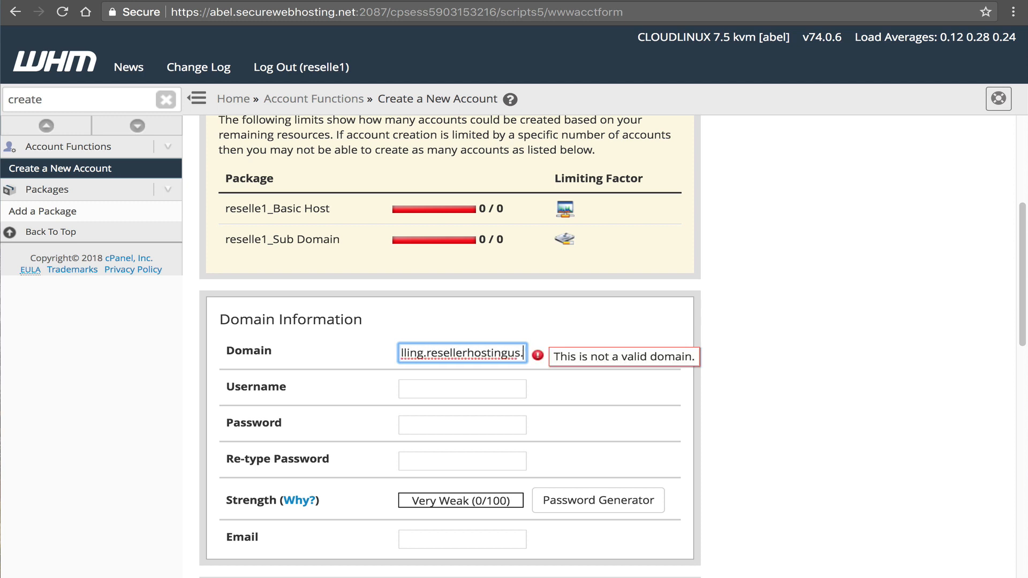
text(com)
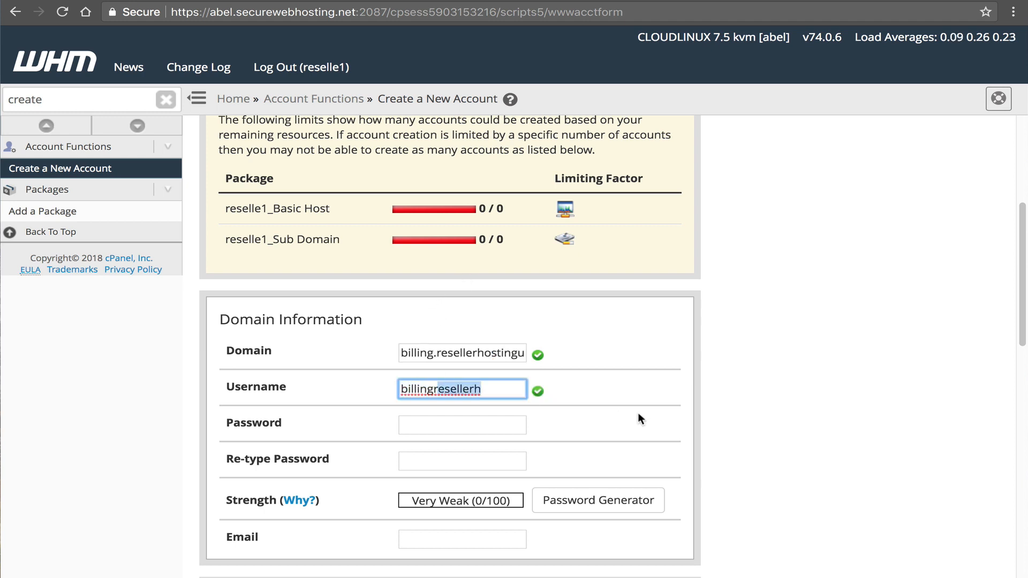
click(598, 501)
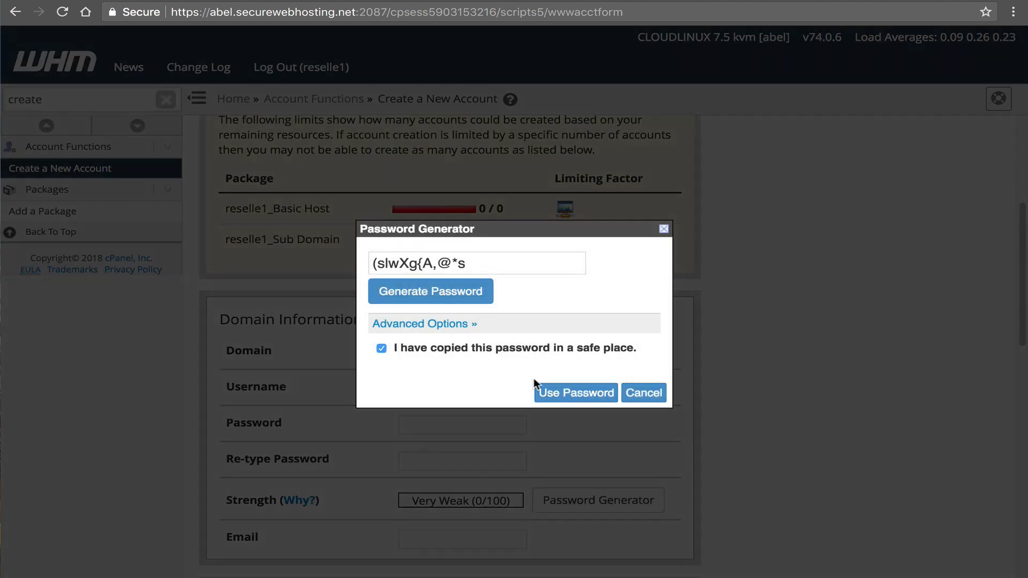
click(576, 393)
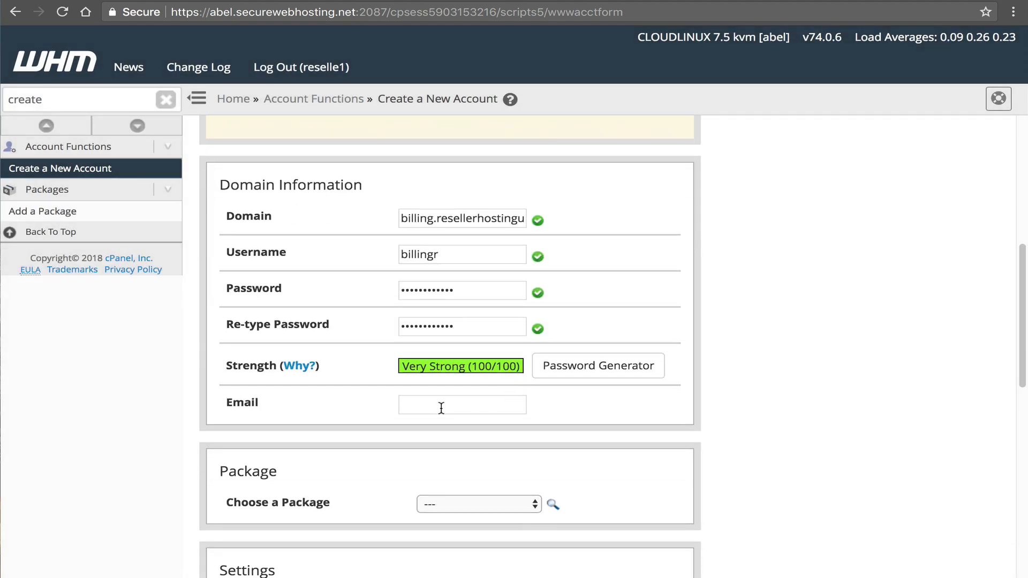
Assign the reselle1_Sub Domain package and create the account
click(462, 405)
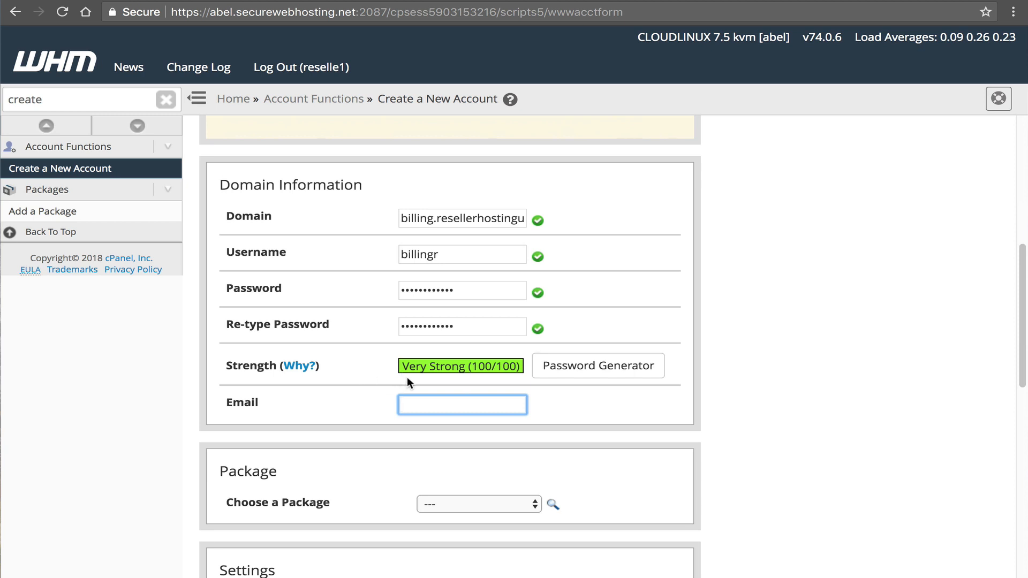
click(478, 504)
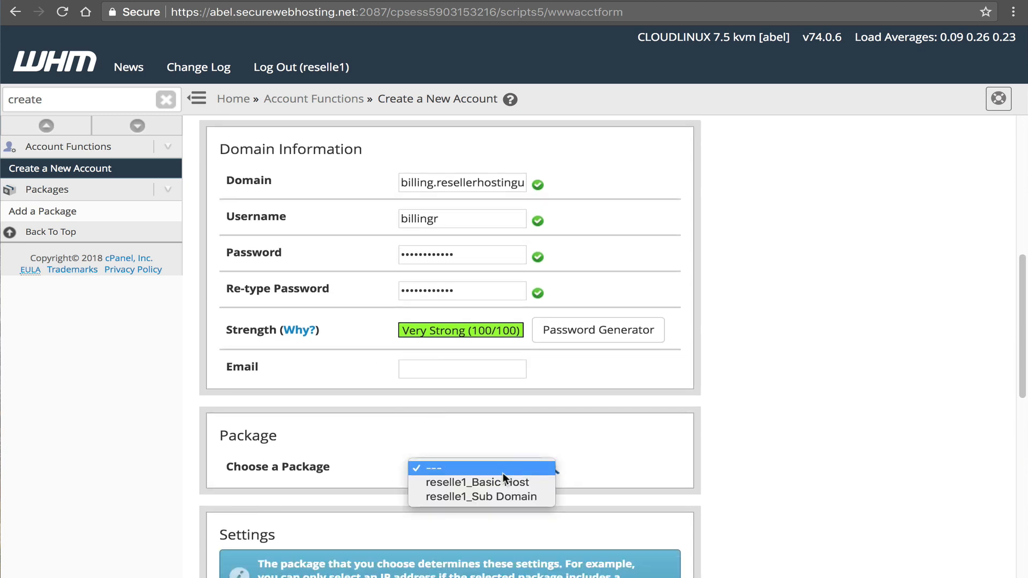
click(482, 496)
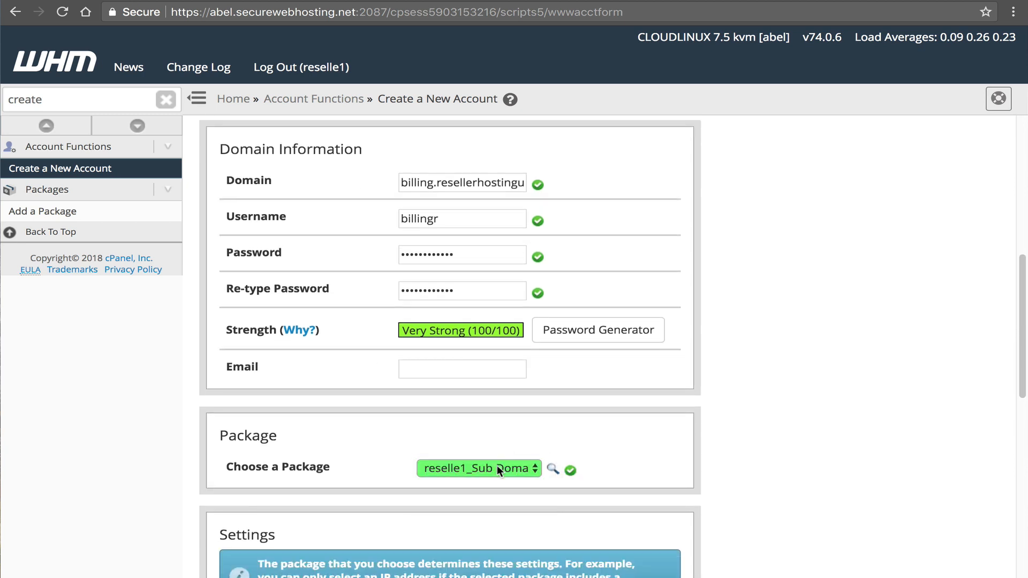
scroll(down, 3)
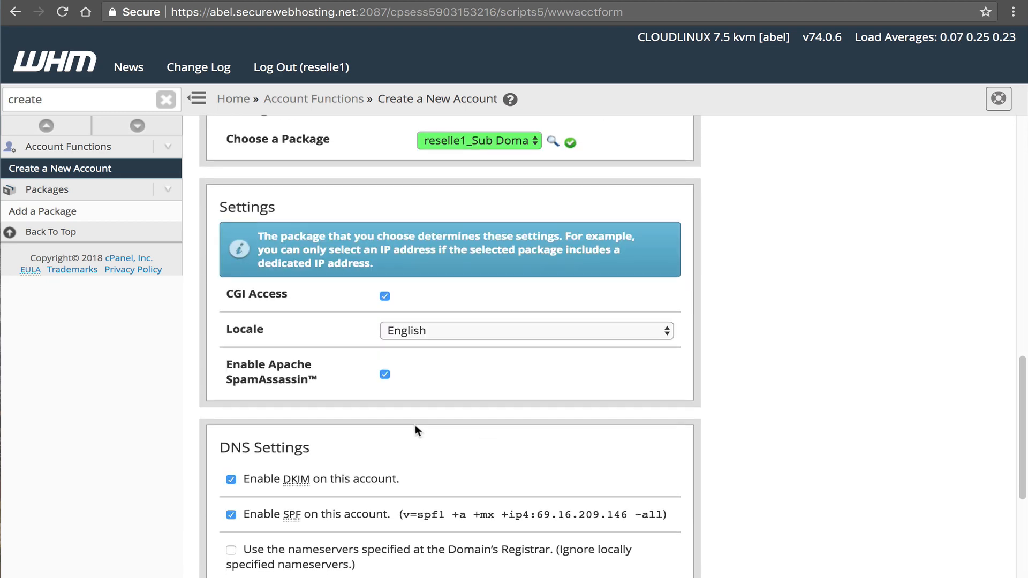
scroll(down, 3)
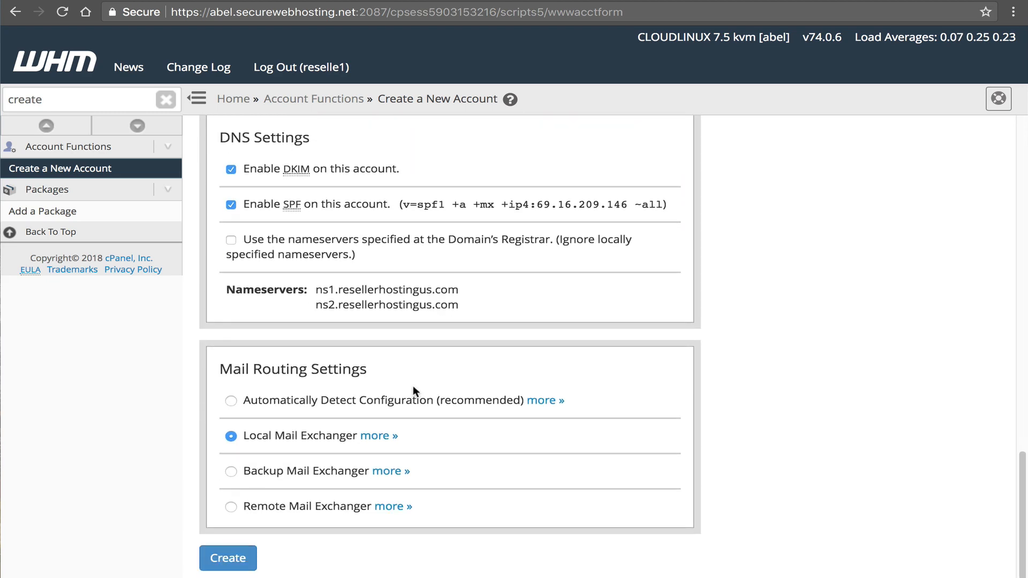
click(228, 558)
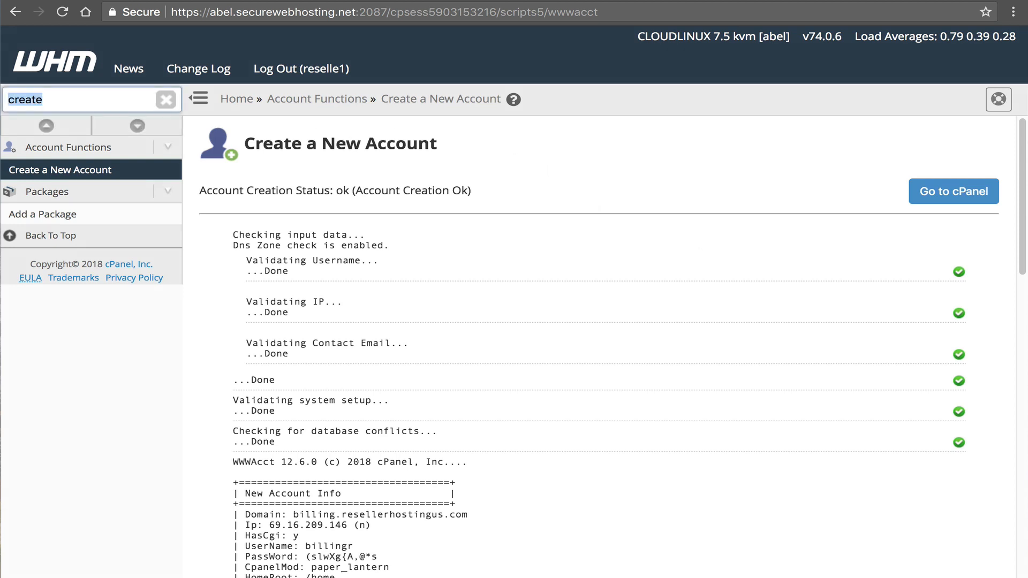
Open List Accounts by searching 'list' in the WHM sidebar
text(list)
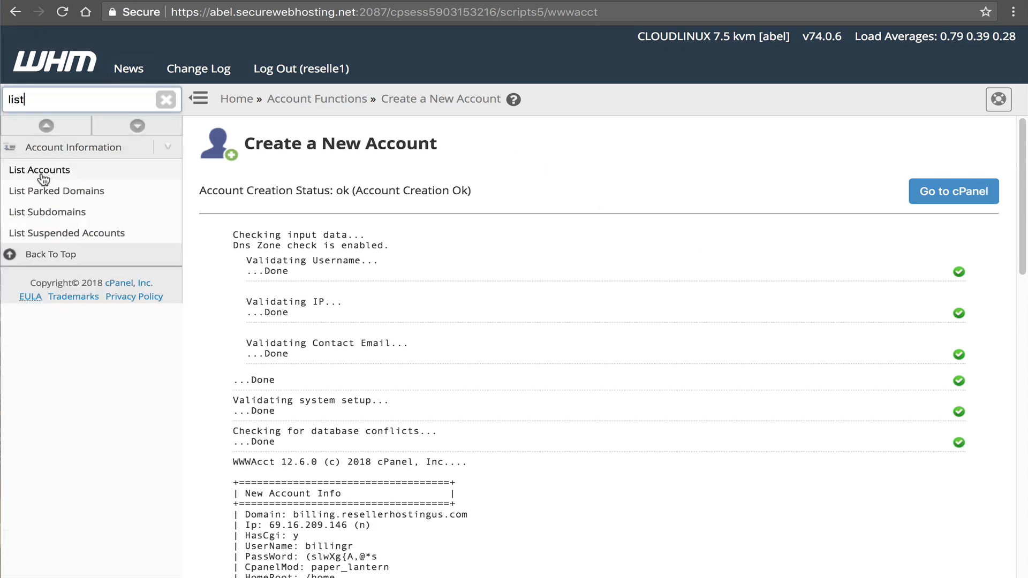
click(39, 170)
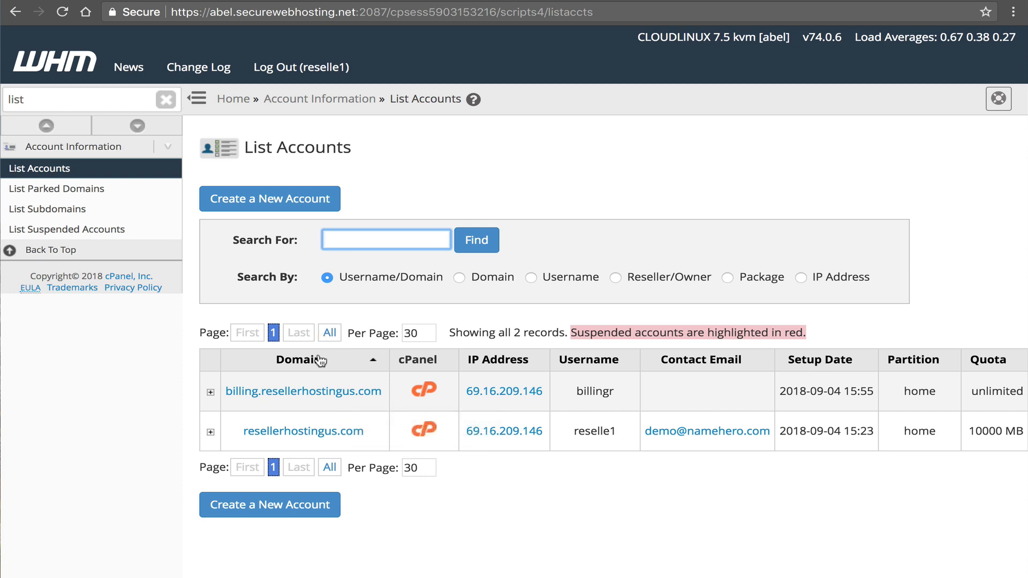
mouse_move(310, 393)
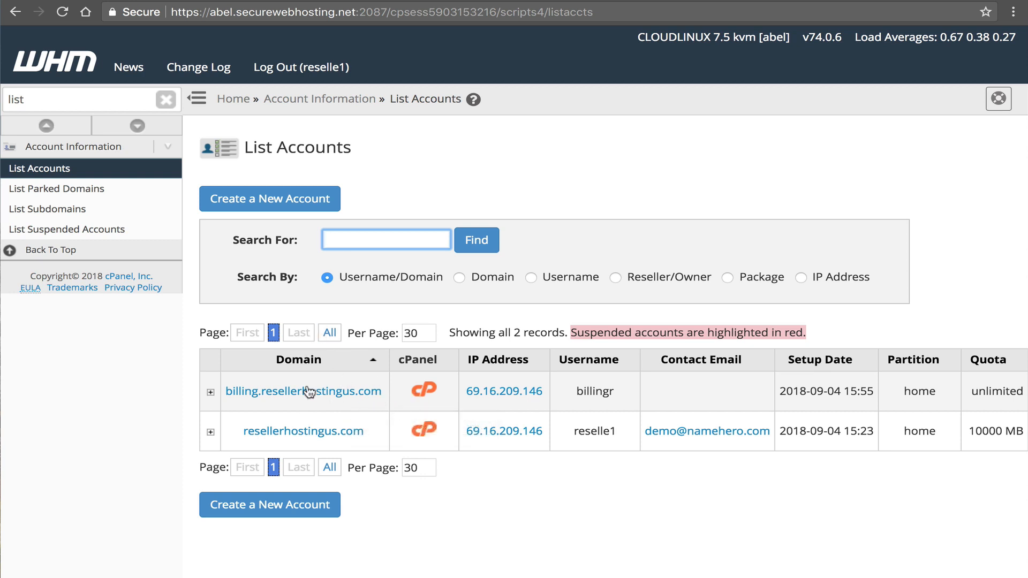
mouse_move(411, 388)
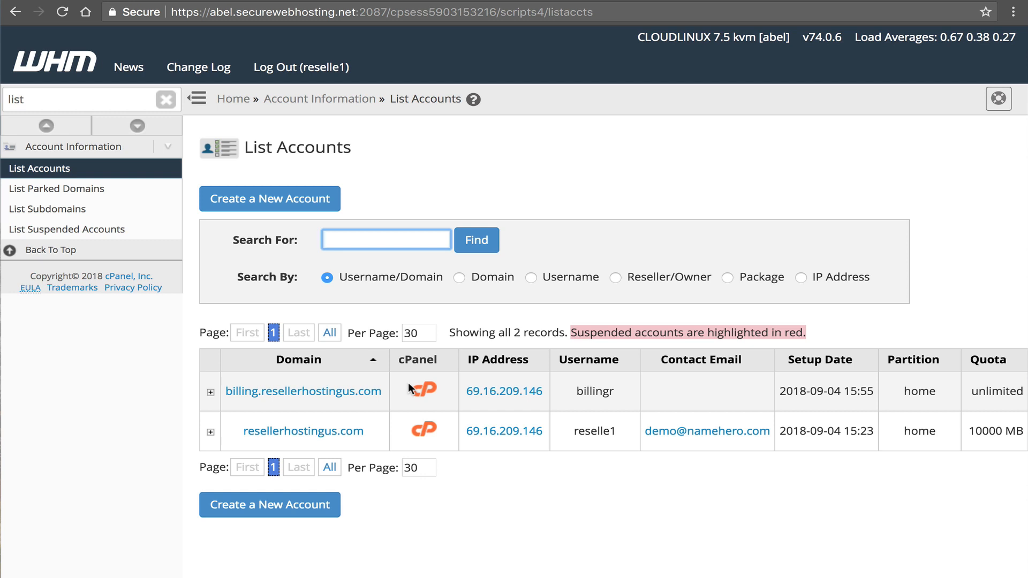
mouse_move(417, 440)
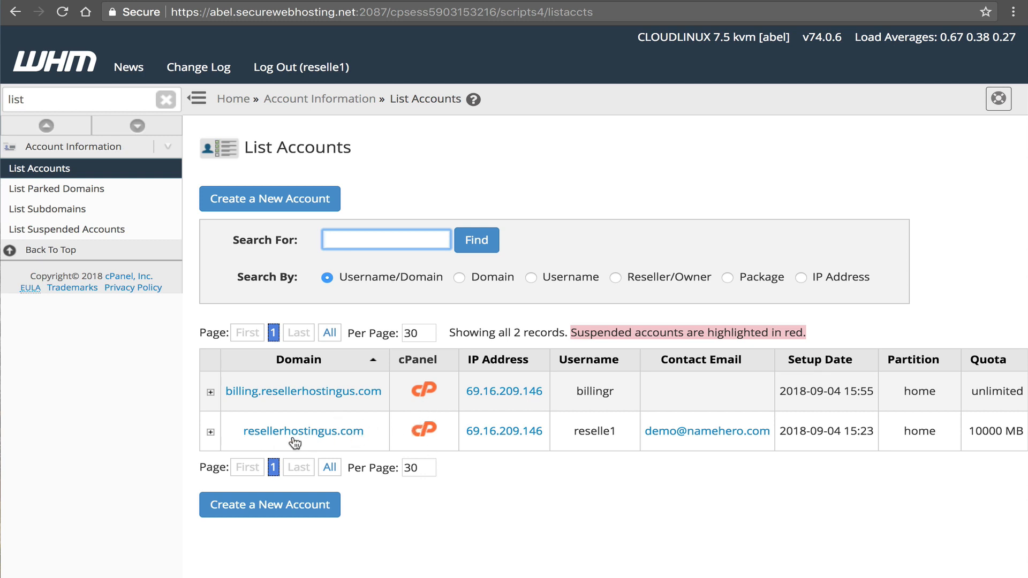
mouse_move(281, 419)
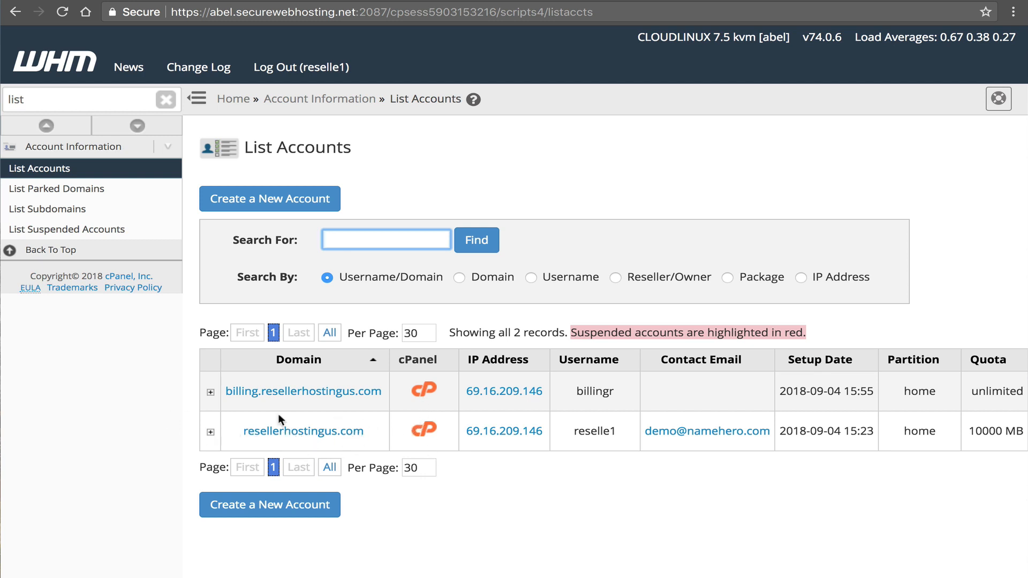
mouse_move(257, 393)
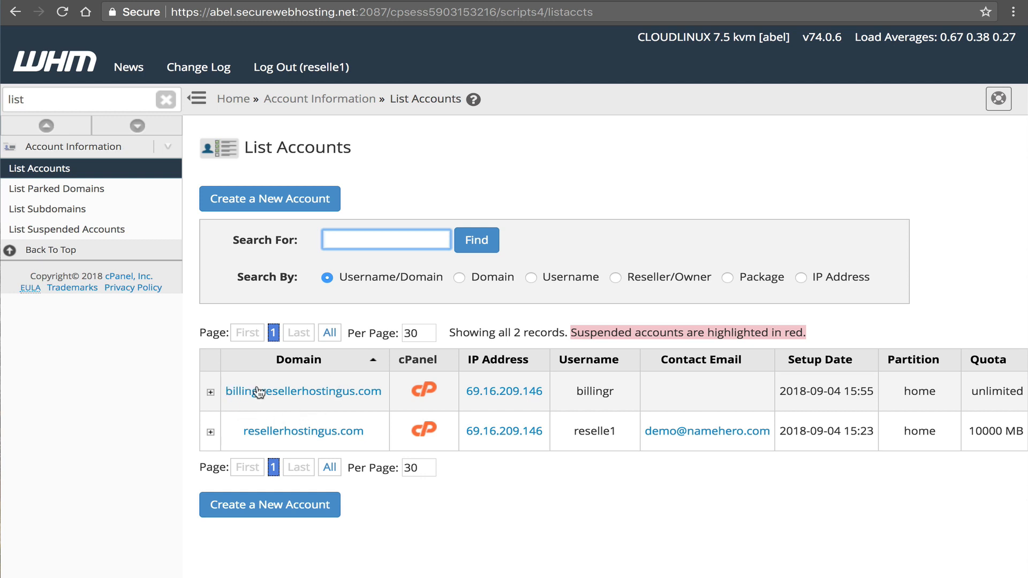
mouse_move(400, 394)
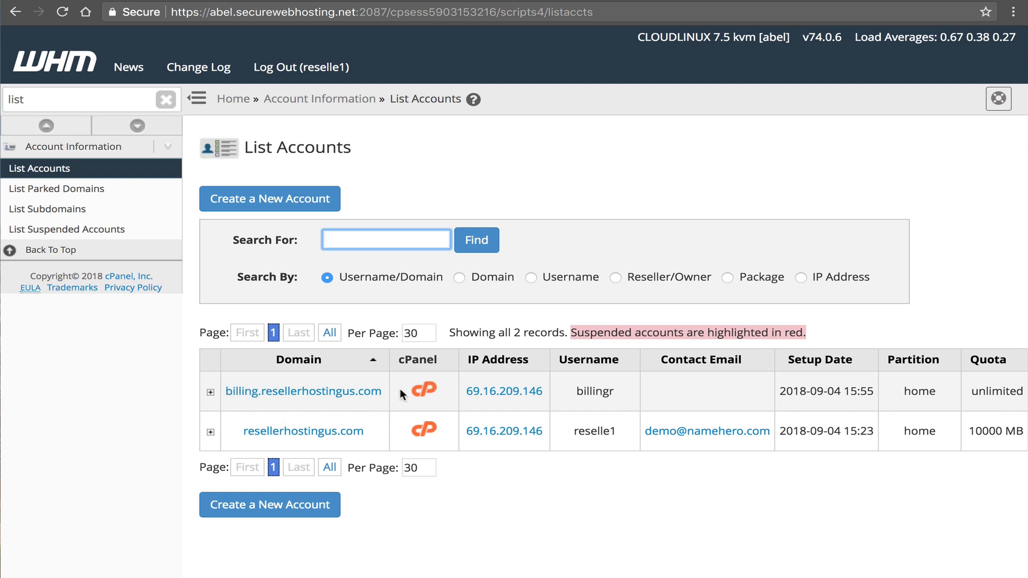
Open cPanel from the billing.resellerhostingus.com row in List Accounts
click(304, 392)
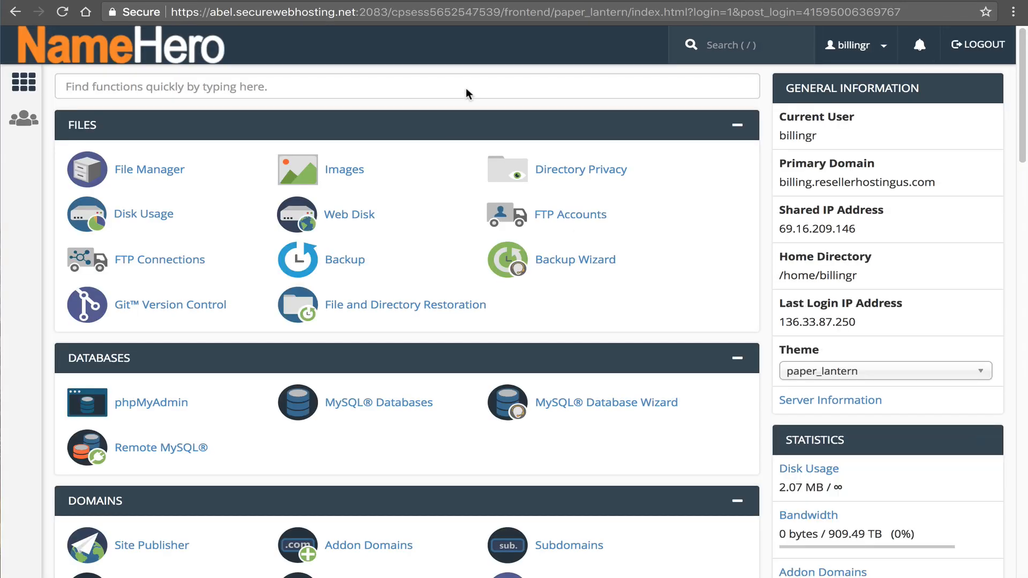
Confirm billing.resellerhostingus.com is the install domain in Softaculous's WordPress installer
click(150, 169)
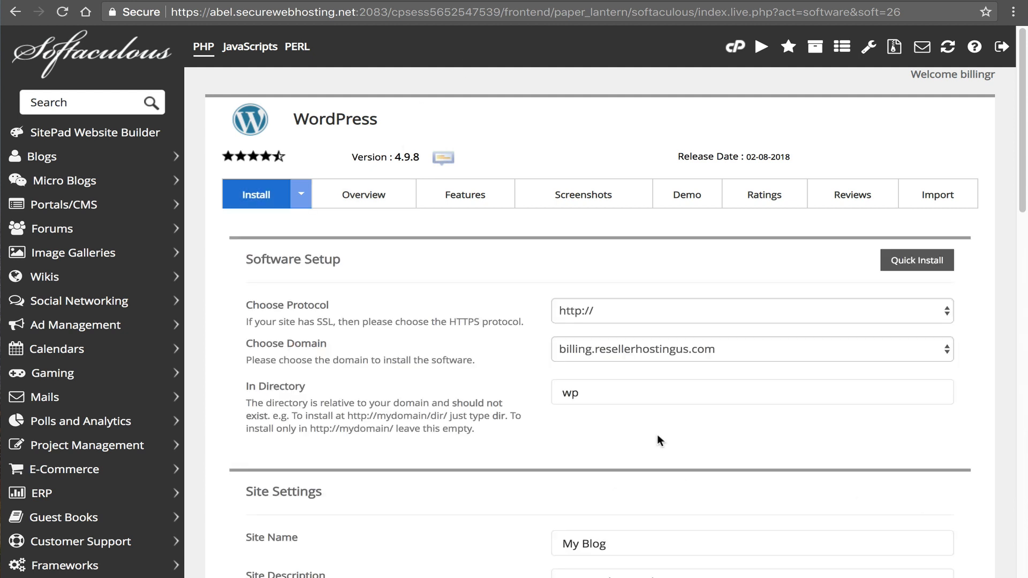
click(751, 349)
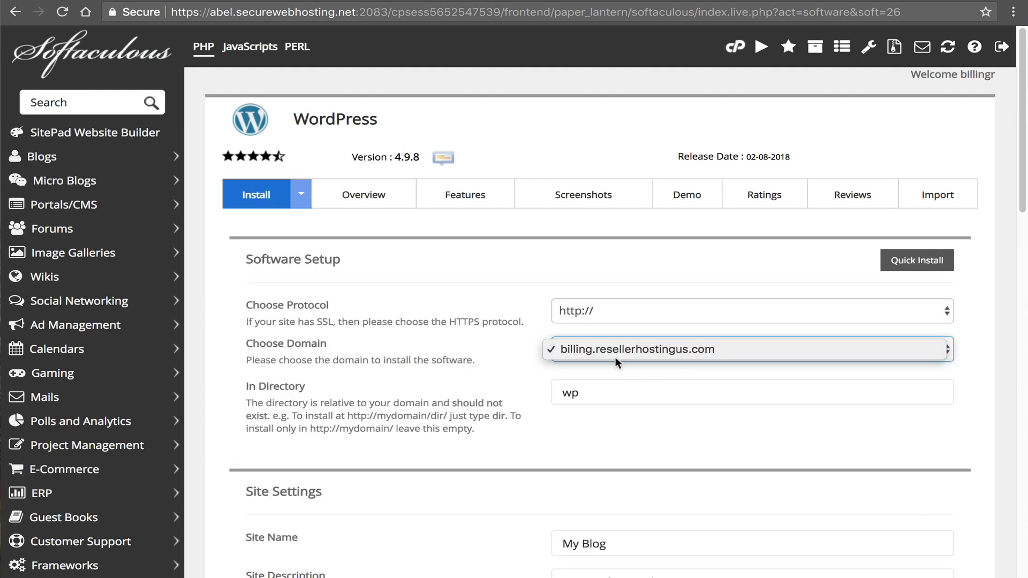
click(637, 350)
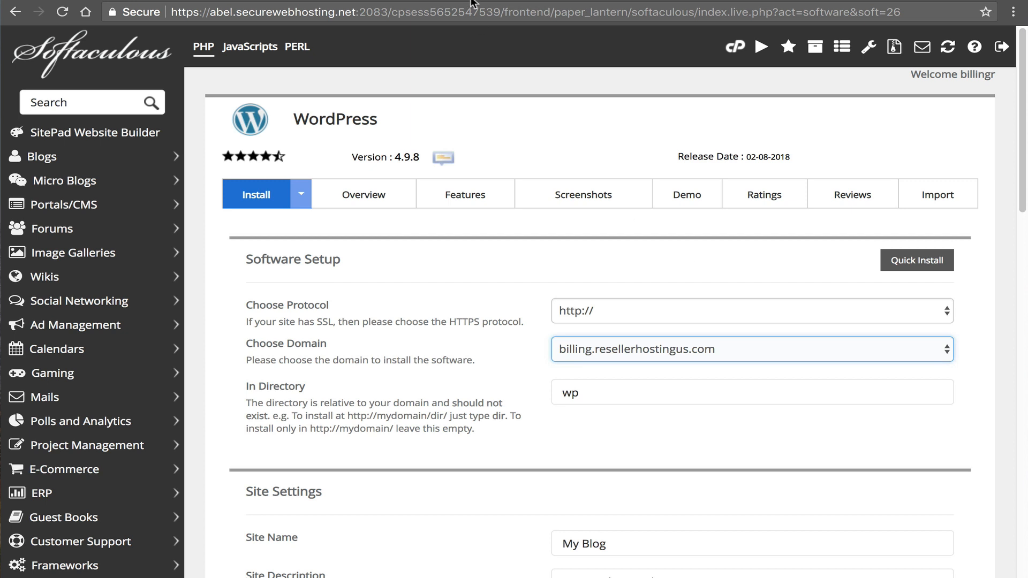
Search 'whm' to find WHMCS, then return to the WHM account list
click(85, 102)
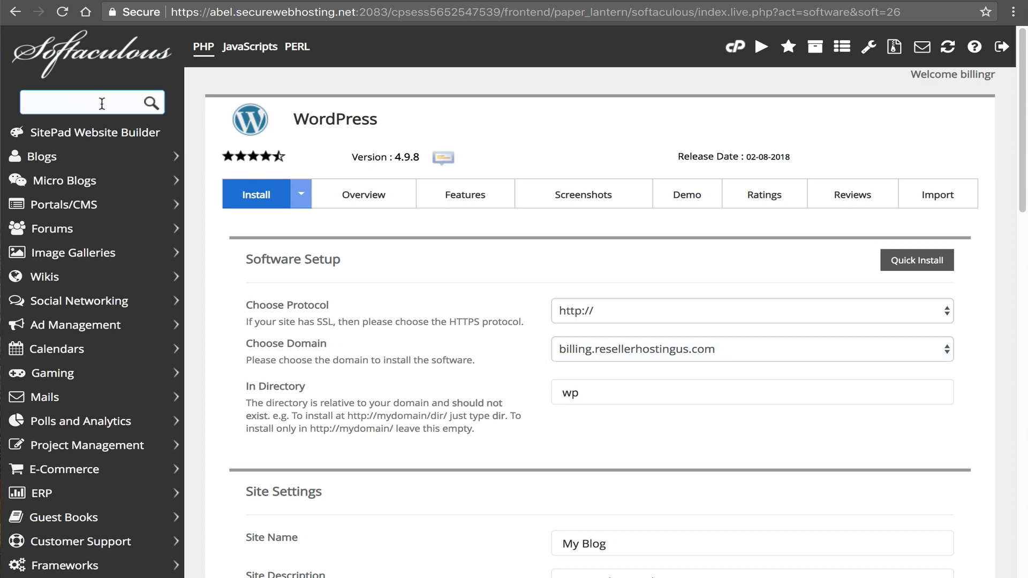
text(whm)
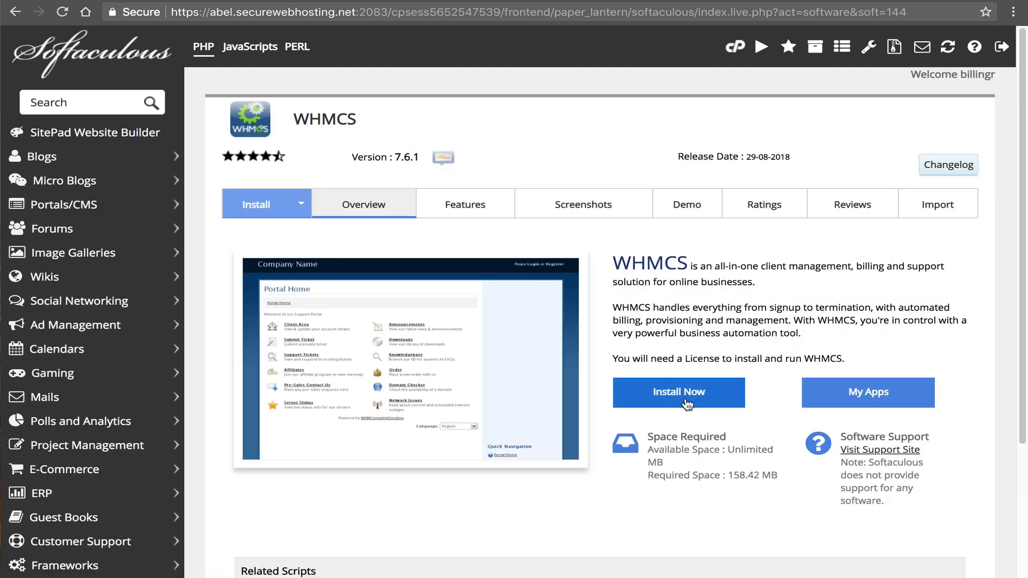
click(679, 393)
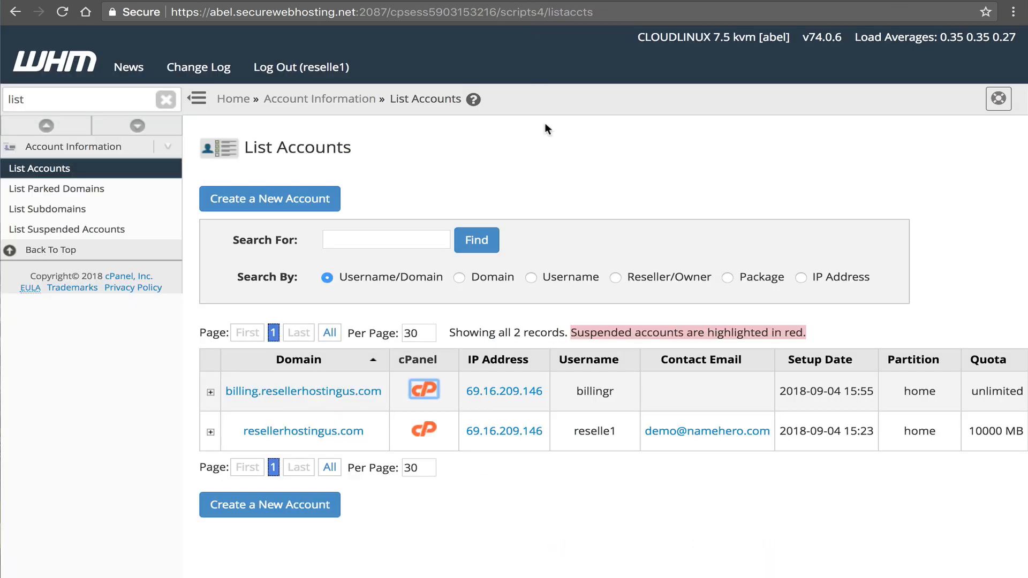
Try the List Accounts Search By options, then open billing.resellerhostingus.com in the browser
click(616, 278)
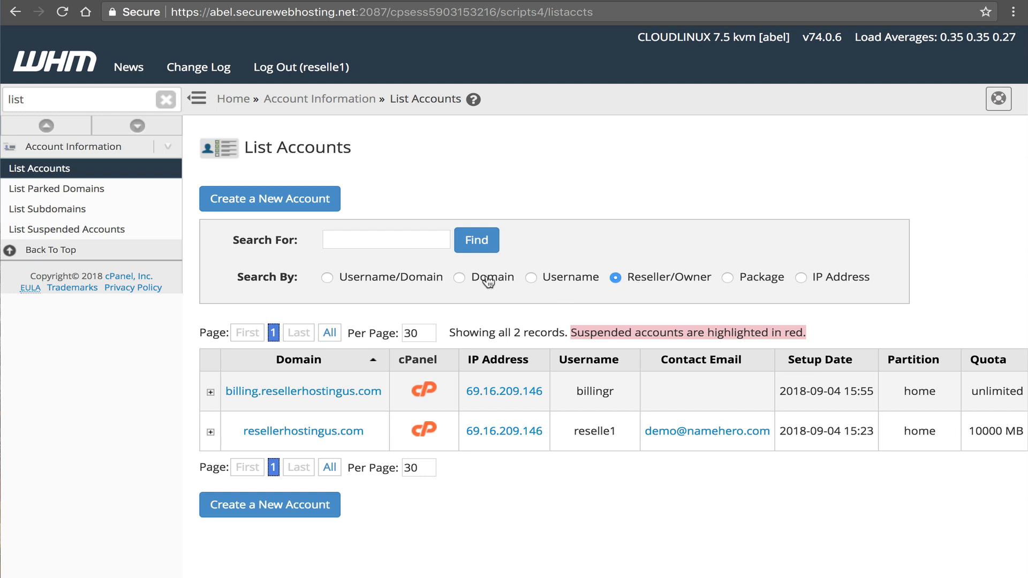
click(327, 277)
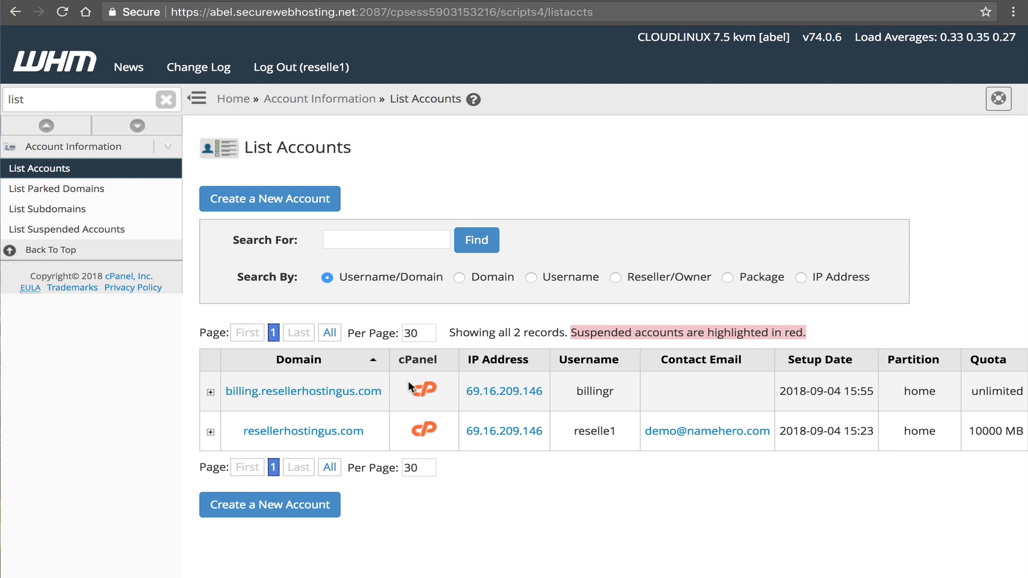
mouse_move(551, 193)
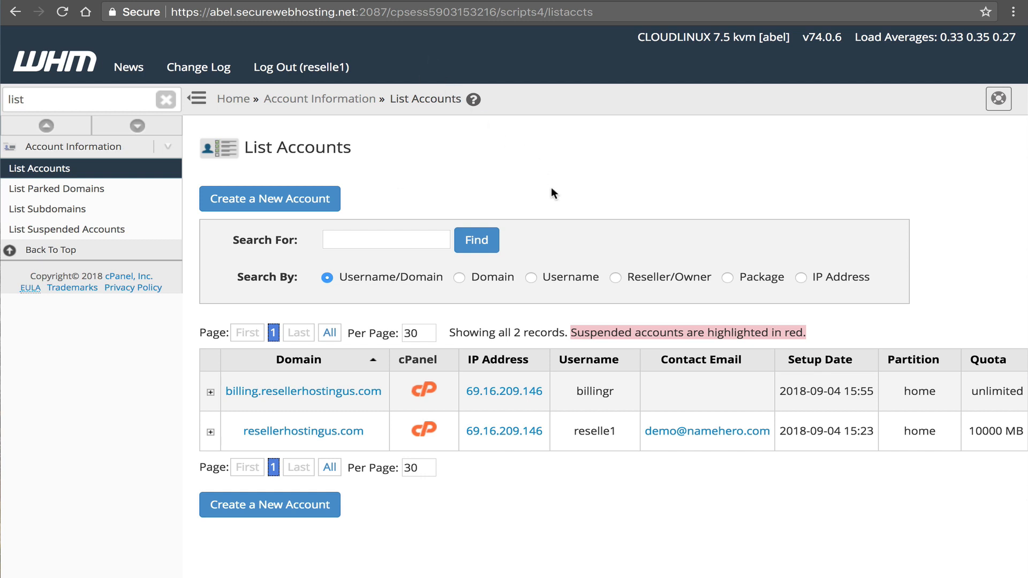
mouse_move(549, 188)
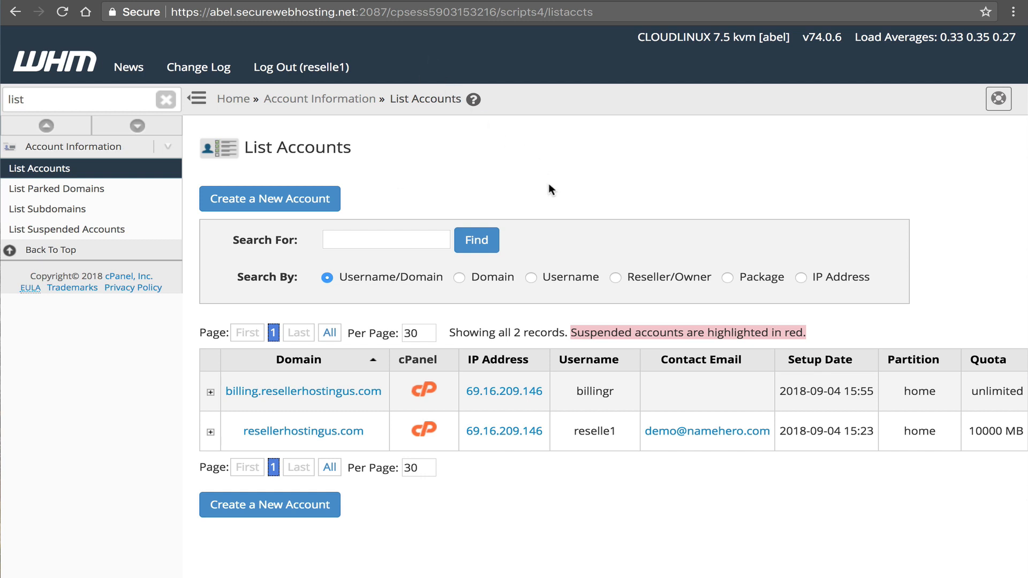
mouse_move(543, 185)
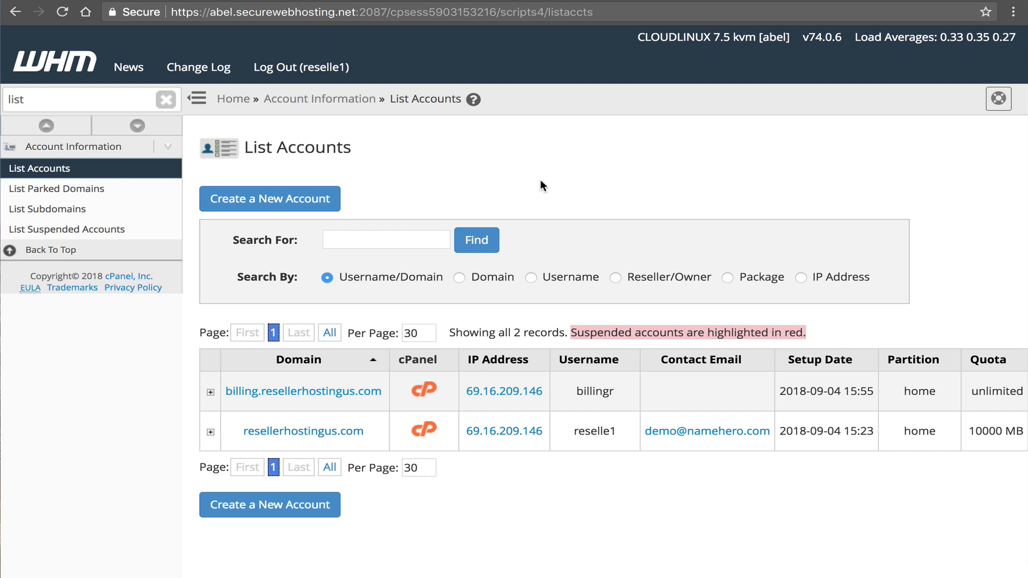
mouse_move(384, 344)
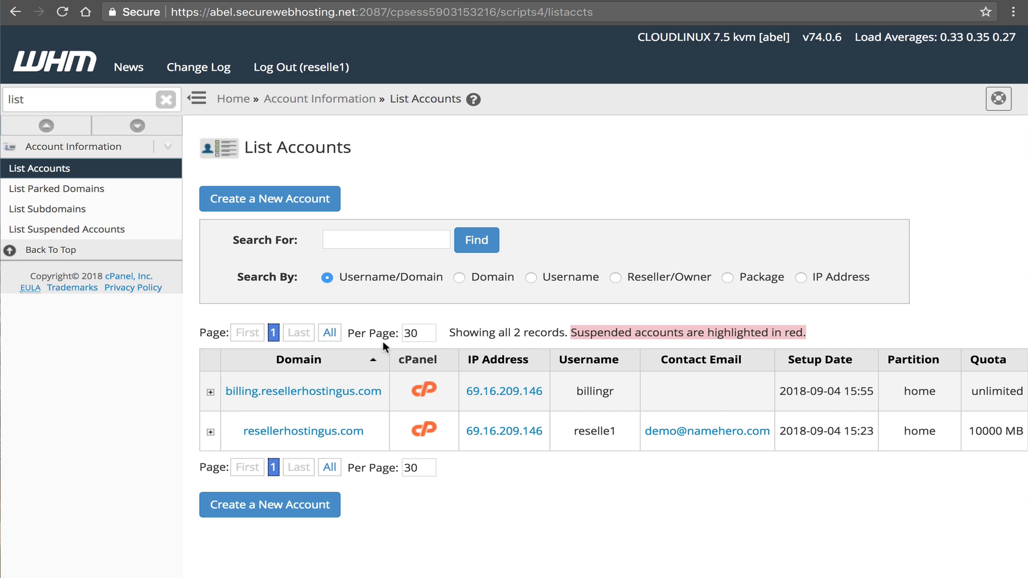
mouse_move(433, 416)
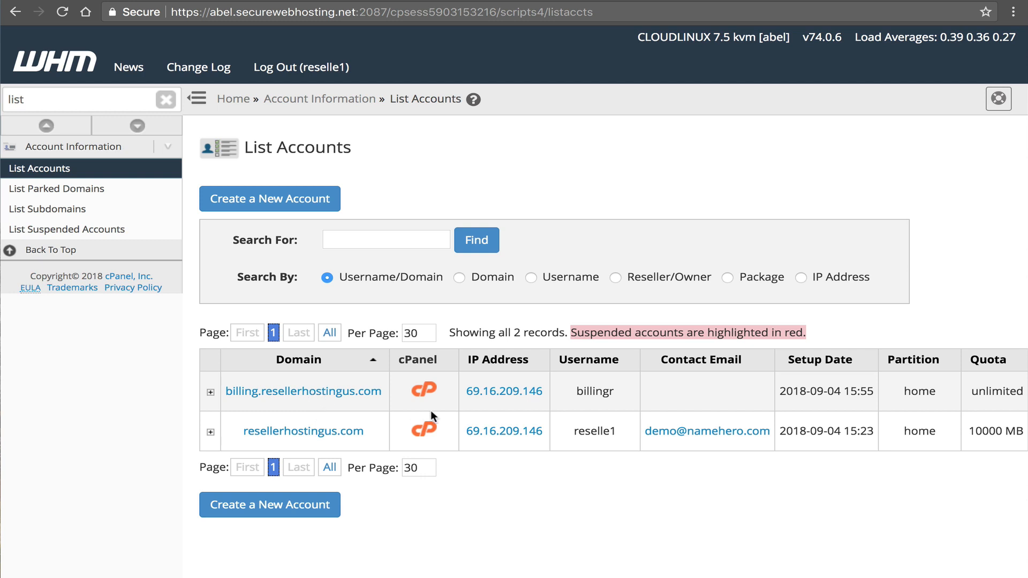
mouse_move(442, 412)
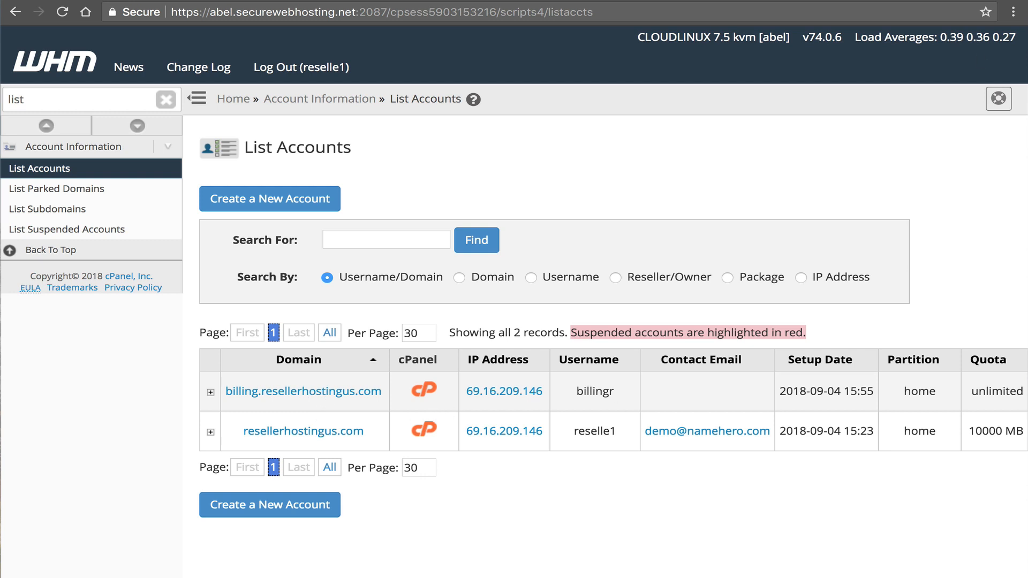
click(304, 391)
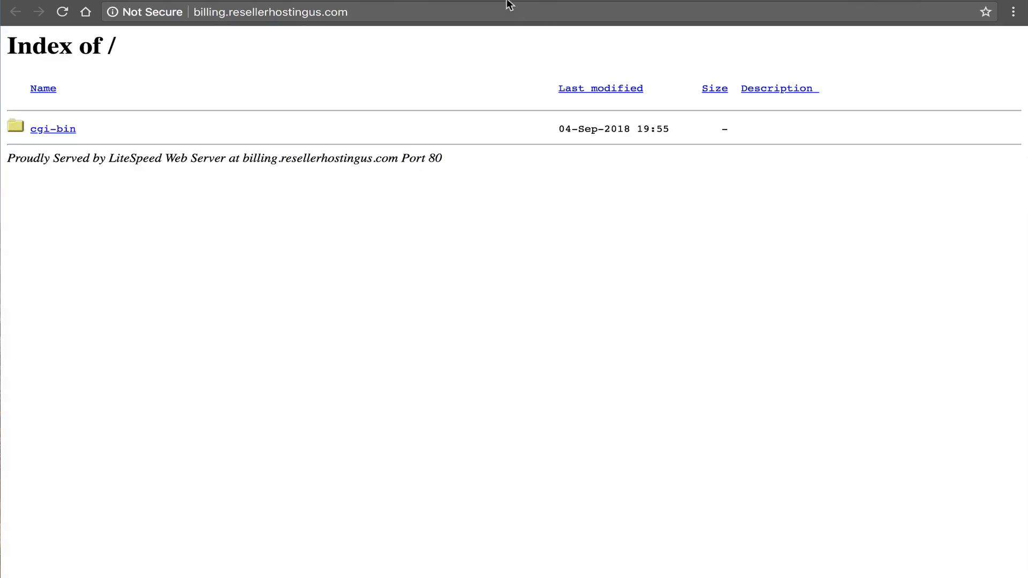